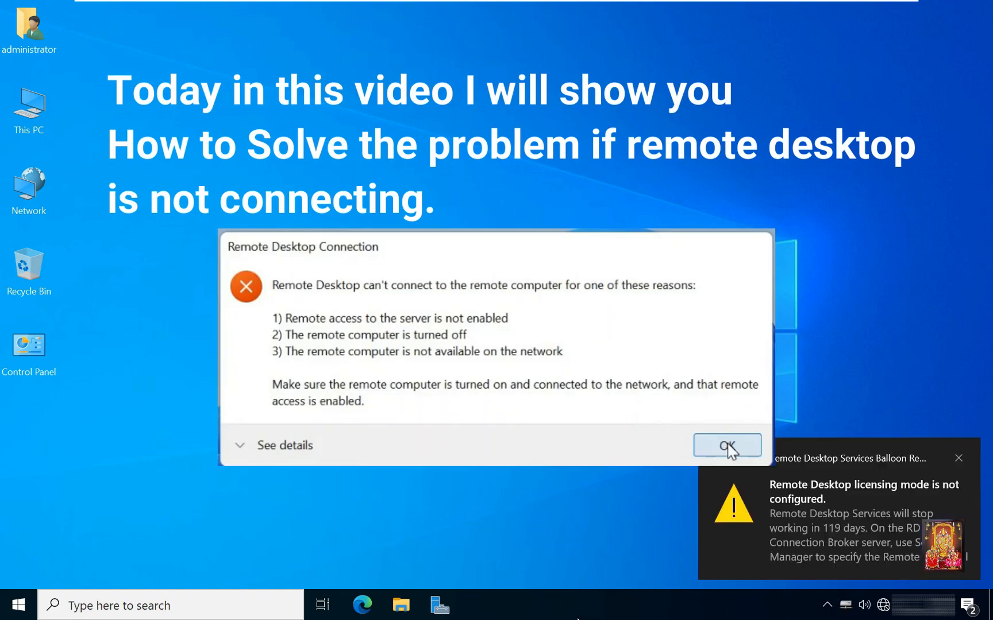
# Dismiss the Remote Desktop connection error, leaving the server desktop
pyautogui.click(726, 445)
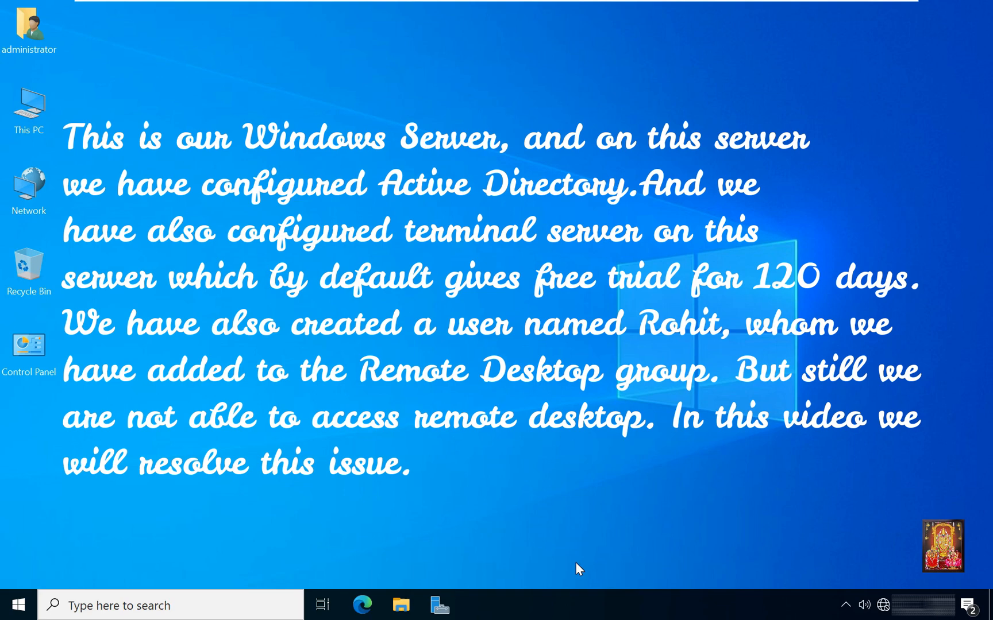
pyautogui.moveTo(420, 218)
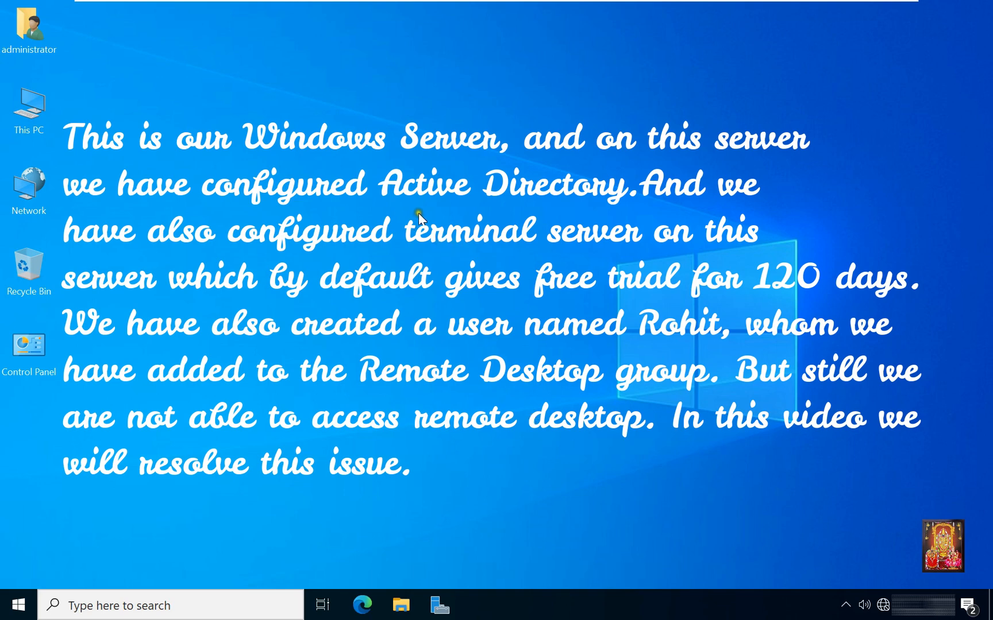
pyautogui.moveTo(455, 129)
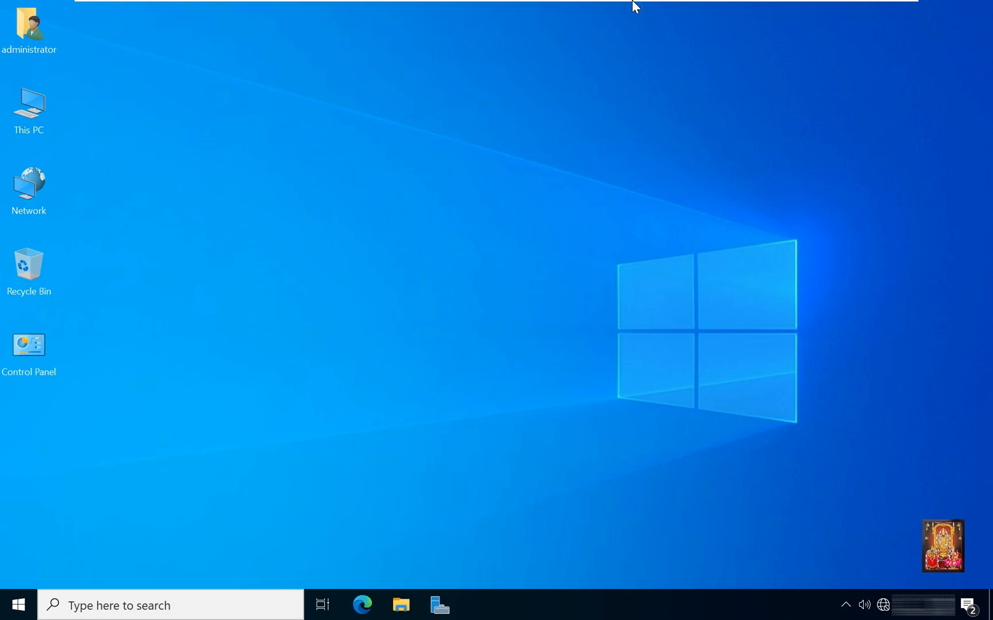
# Attempt a Remote Desktop connection to 172.16.0.1, dismiss the failure and close the window
pyautogui.click(687, 11)
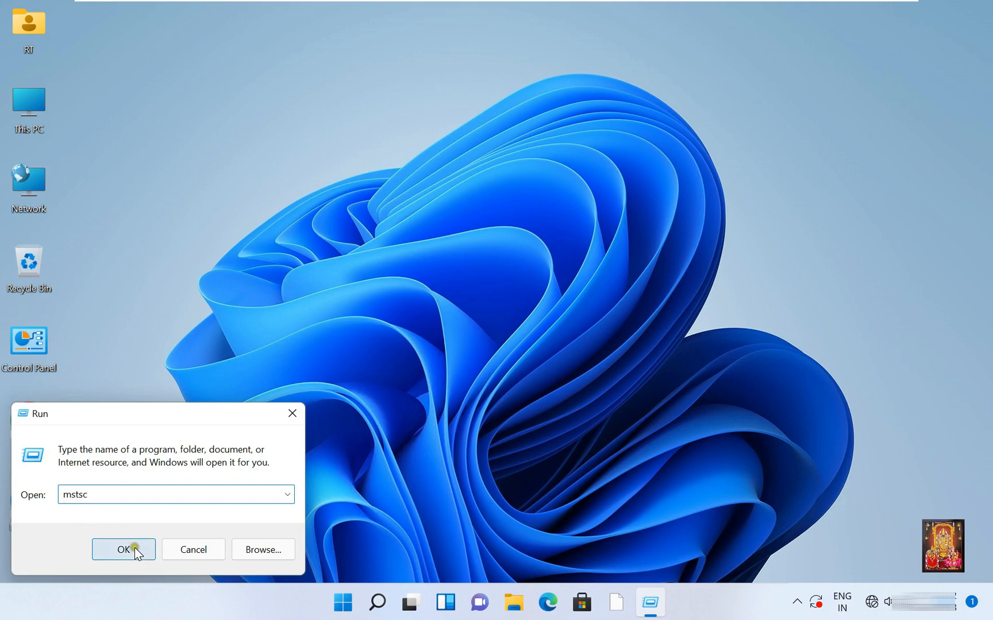
pyautogui.click(123, 549)
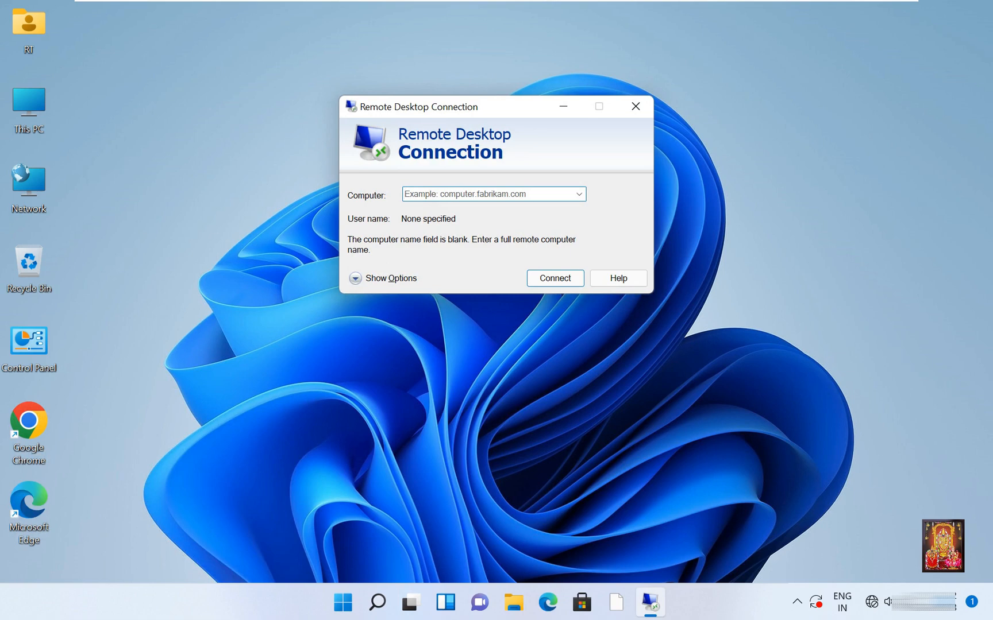
pyautogui.write('172.16.0.1')
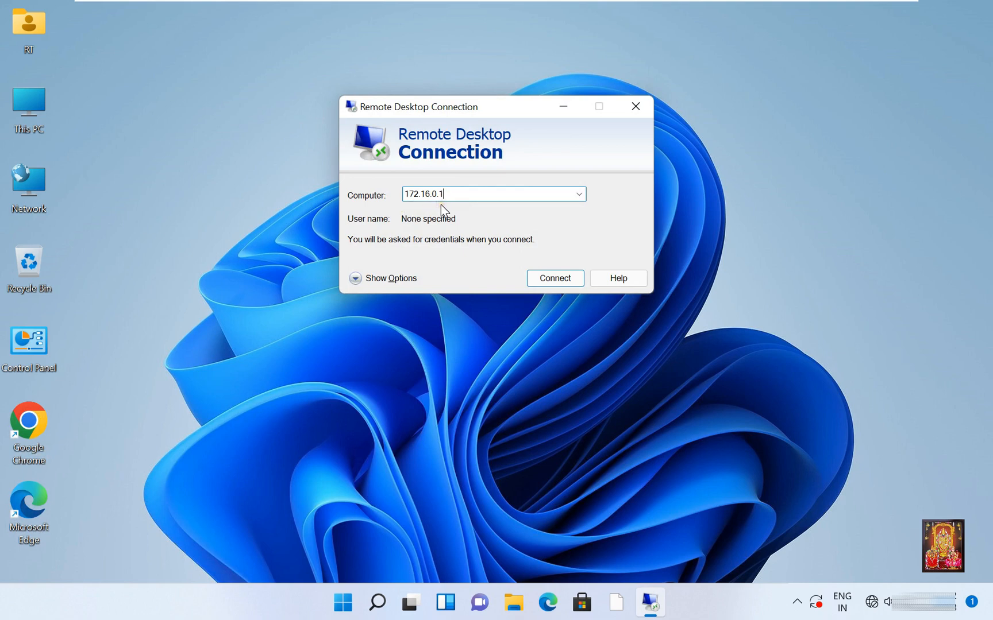
pyautogui.click(554, 278)
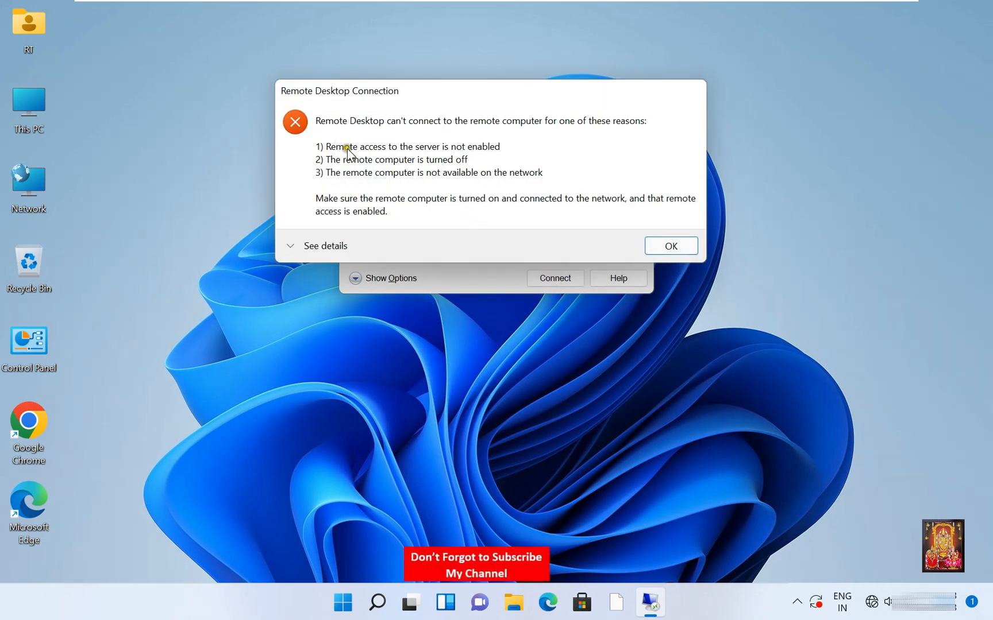
pyautogui.moveTo(580, 139)
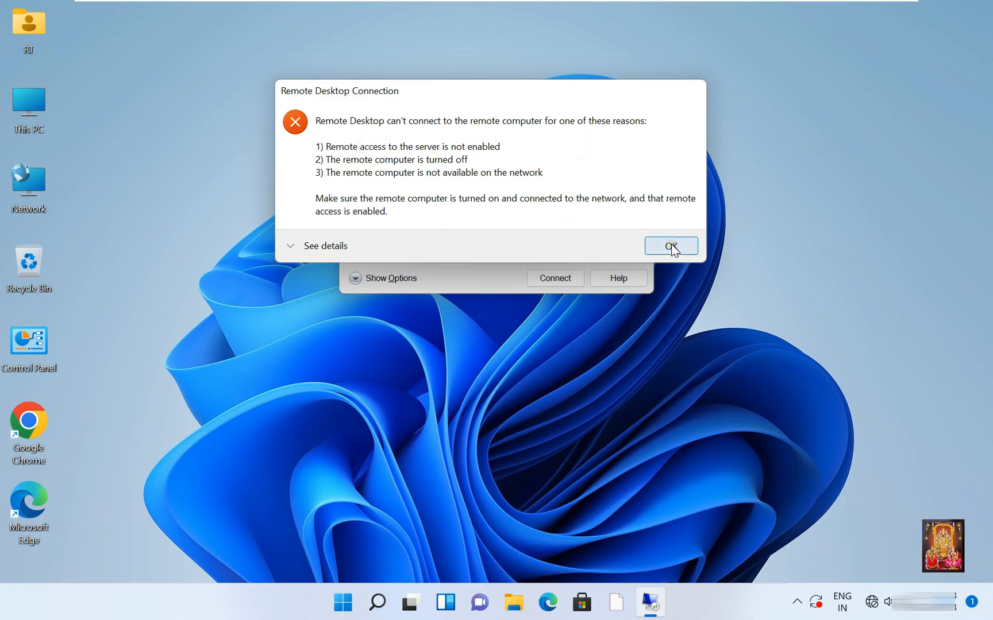
pyautogui.click(671, 246)
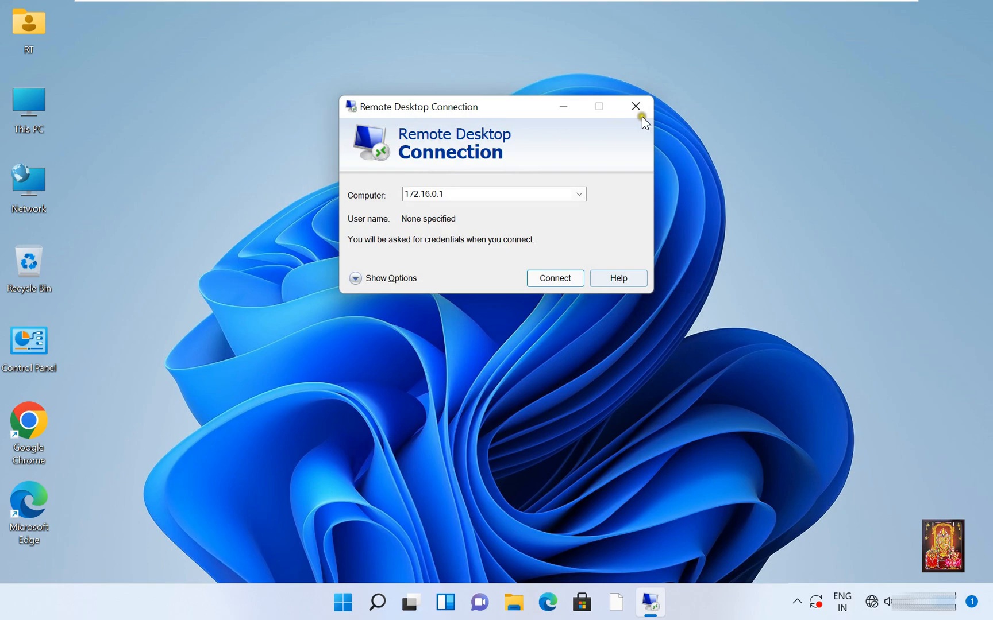
pyautogui.click(635, 107)
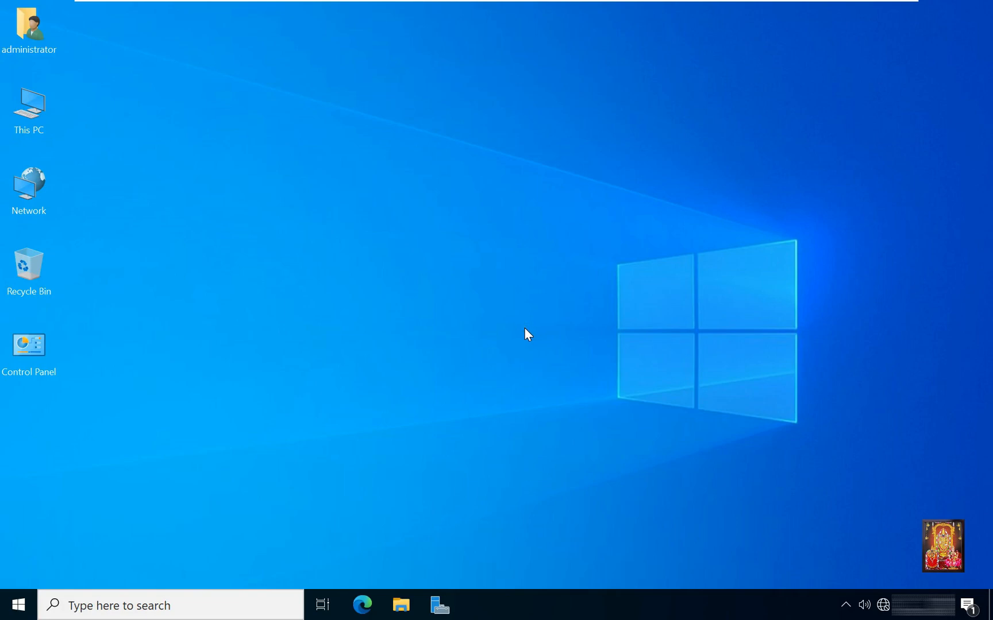
# Launch regedit from Run on the server and maximize the Registry Editor
pyautogui.rightClick(17, 605)
pyautogui.write('regedit')
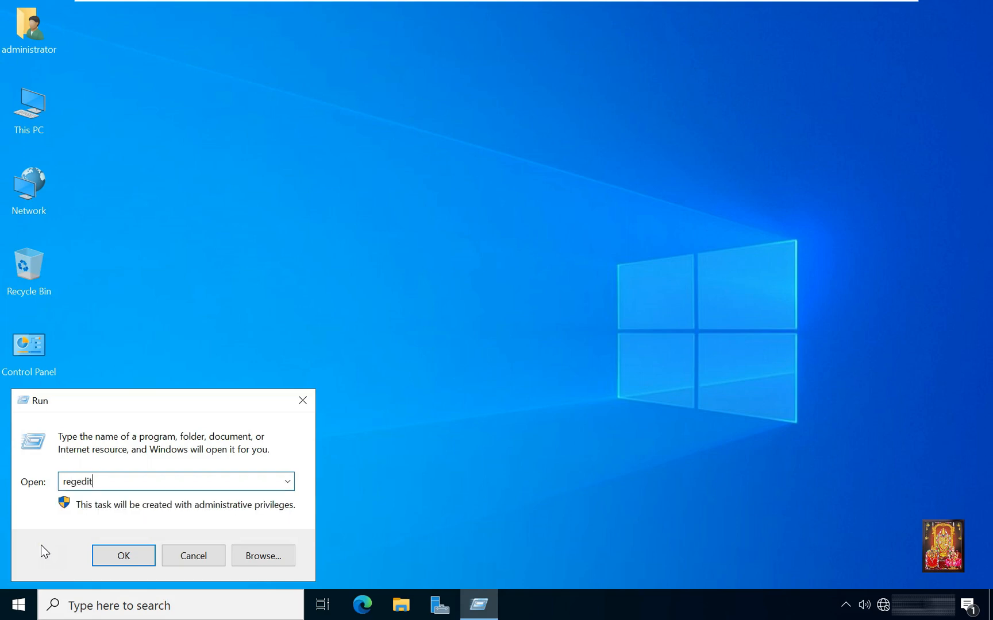
pyautogui.click(123, 555)
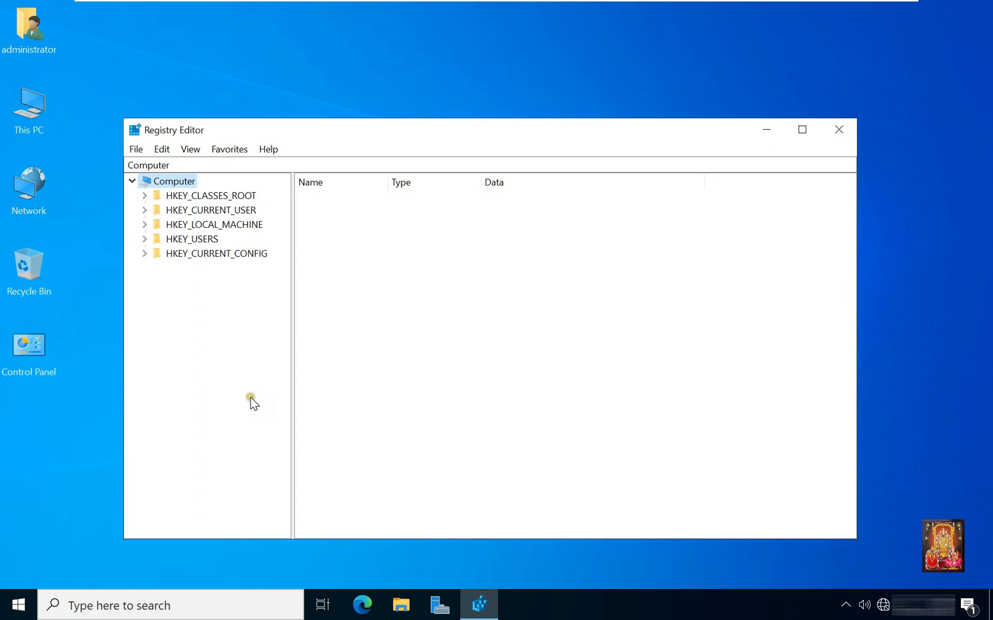
pyautogui.click(800, 130)
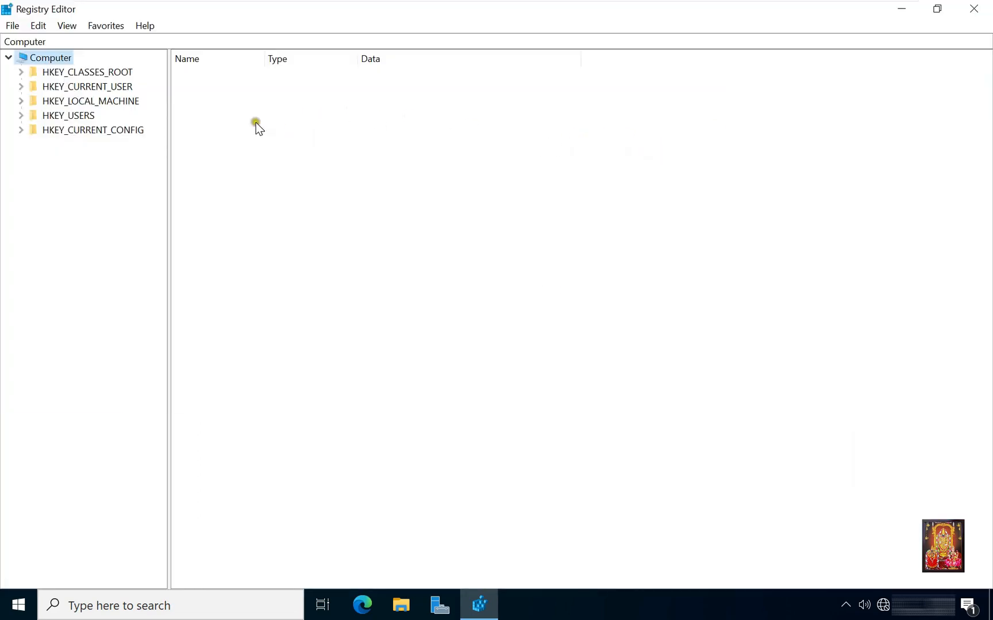
# Navigate to HKLM\SYSTEM\CurrentControlSet\Control\Terminal Server\WinStations in the tree
pyautogui.click(21, 101)
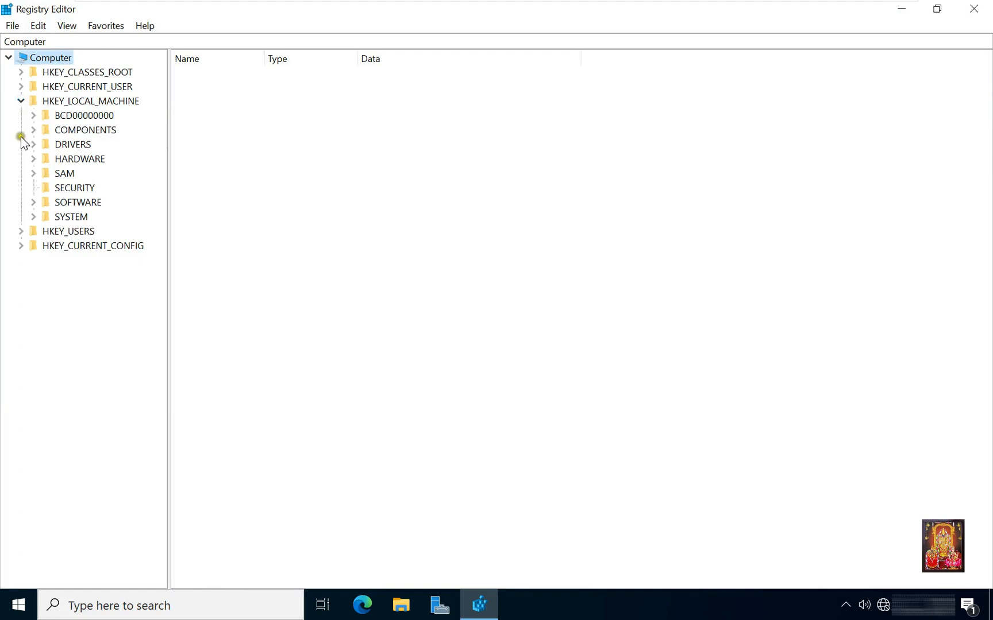
pyautogui.moveTo(35, 220)
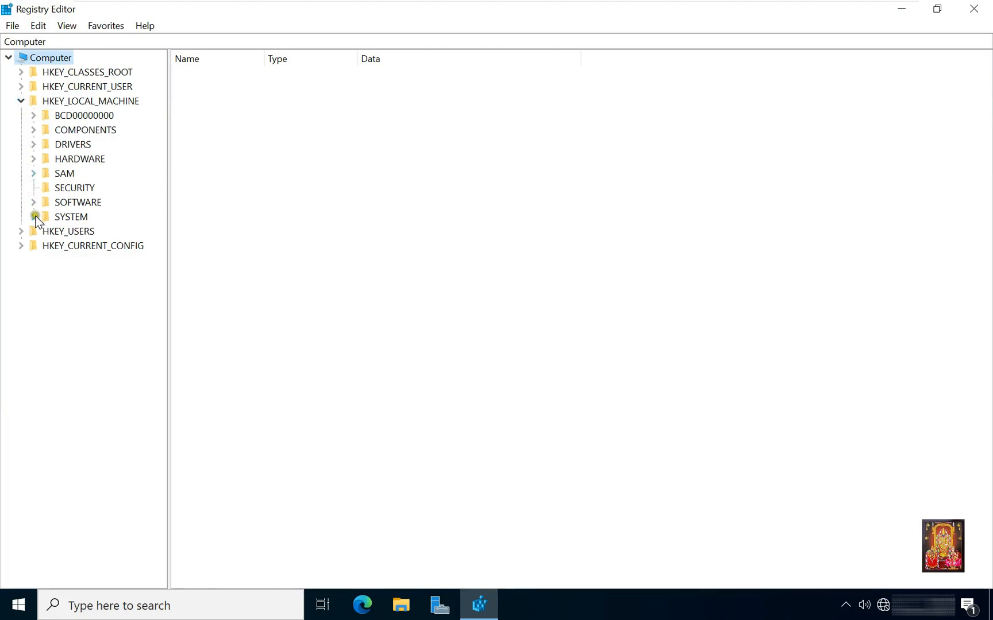
pyautogui.click(33, 216)
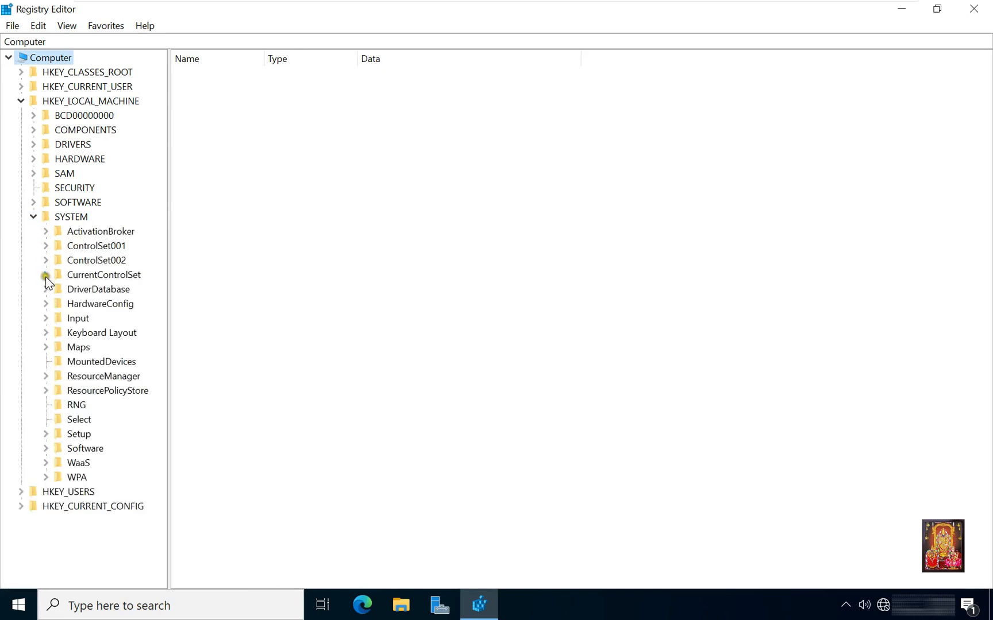
pyautogui.click(46, 275)
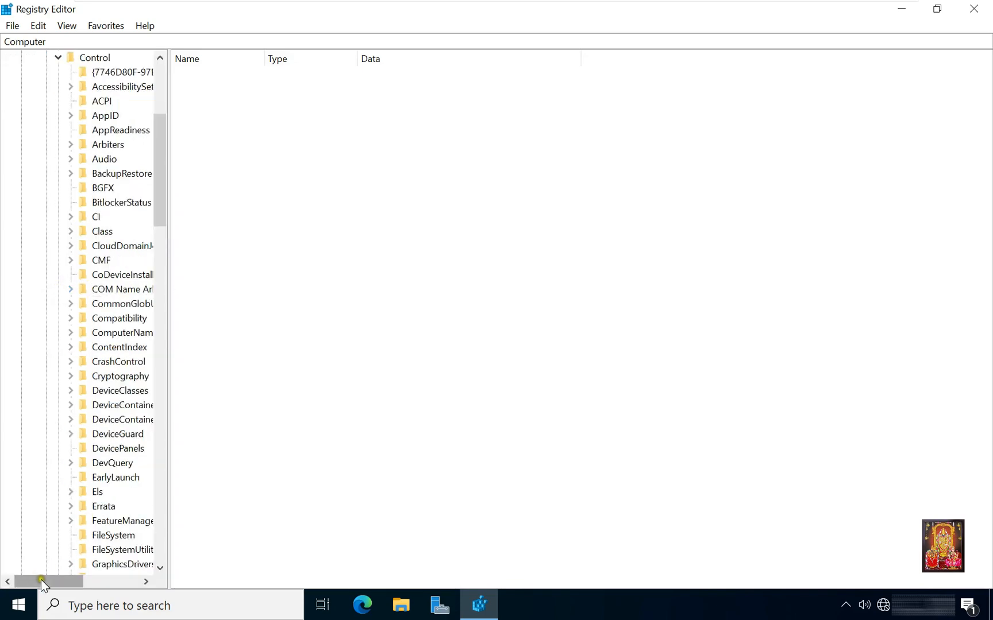
pyautogui.scroll(-3)
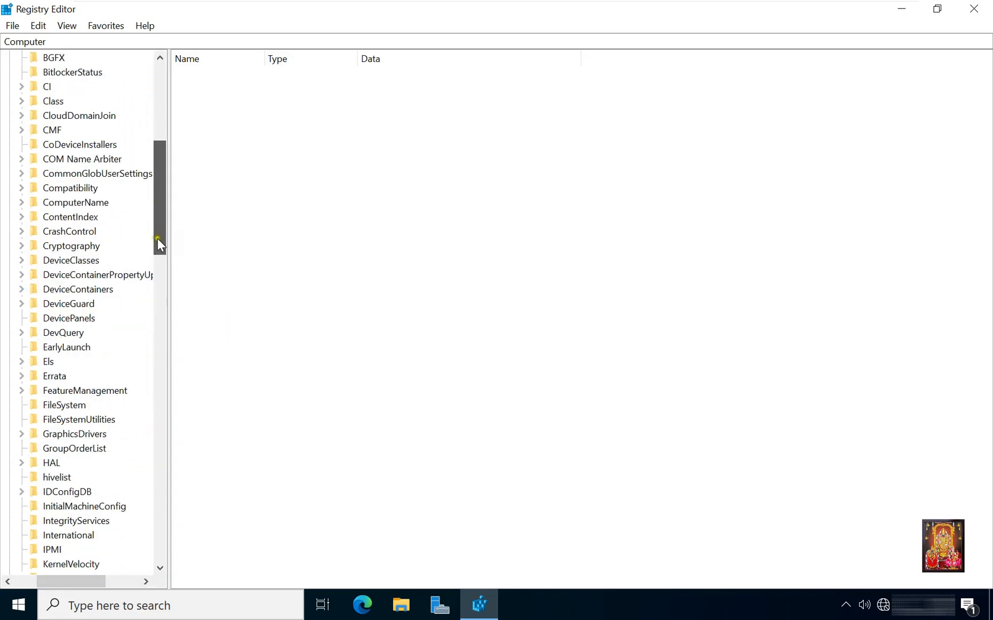
pyautogui.scroll(-3)
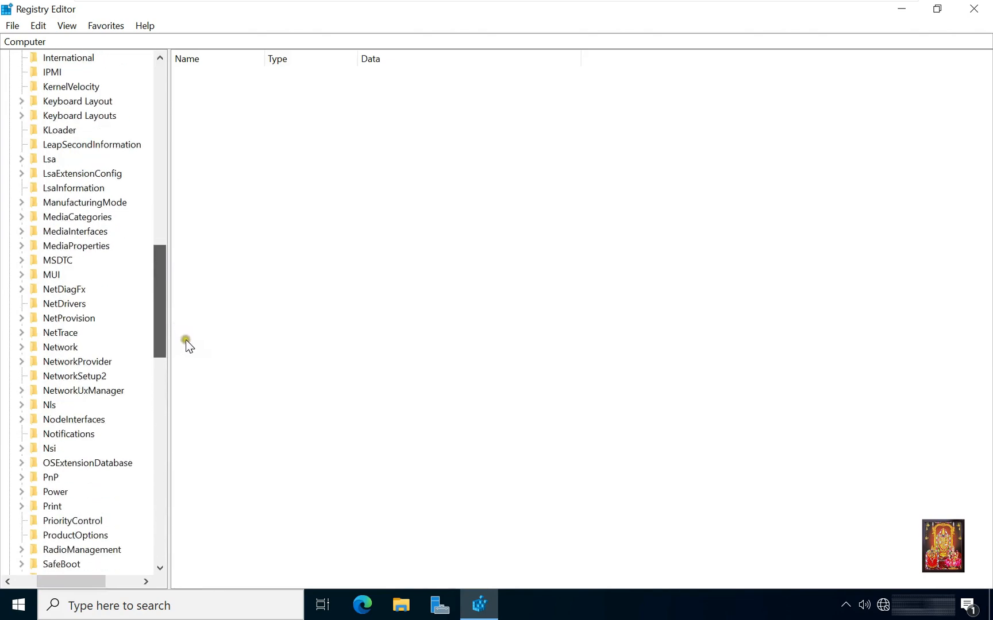
pyautogui.scroll(-3)
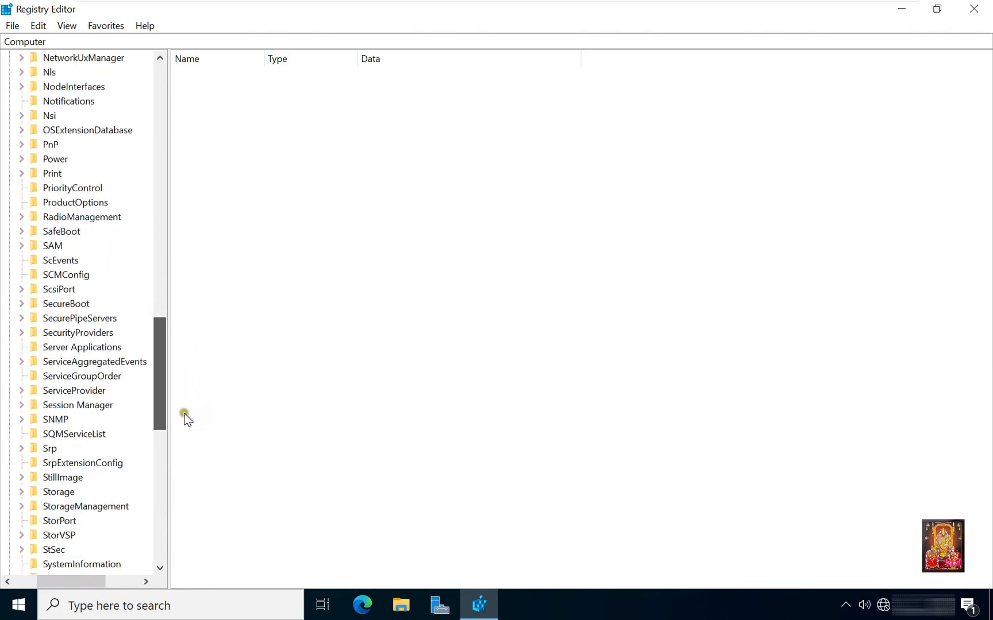
pyautogui.scroll(-3)
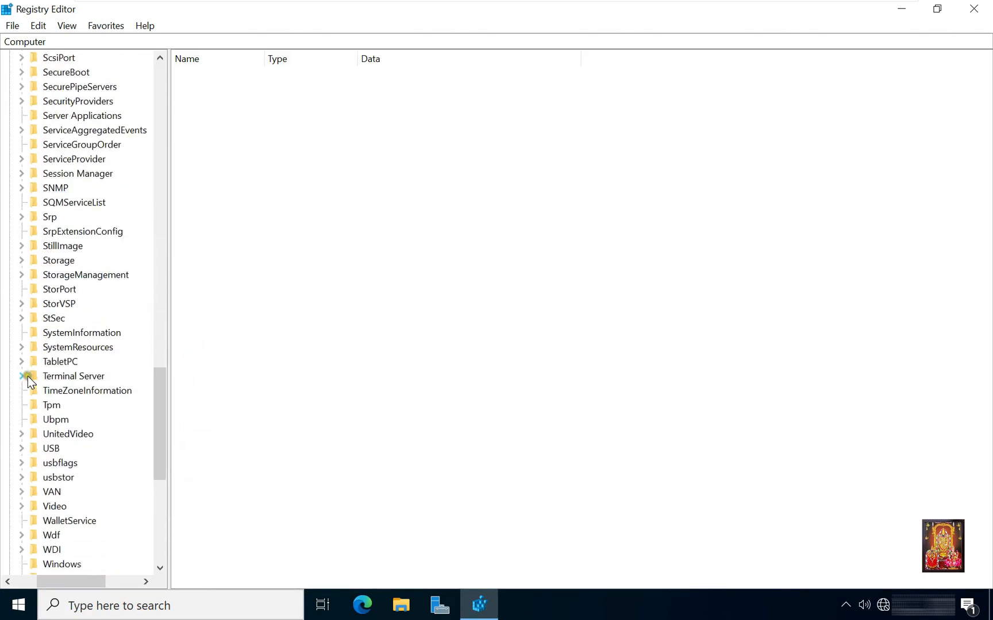
pyautogui.click(20, 375)
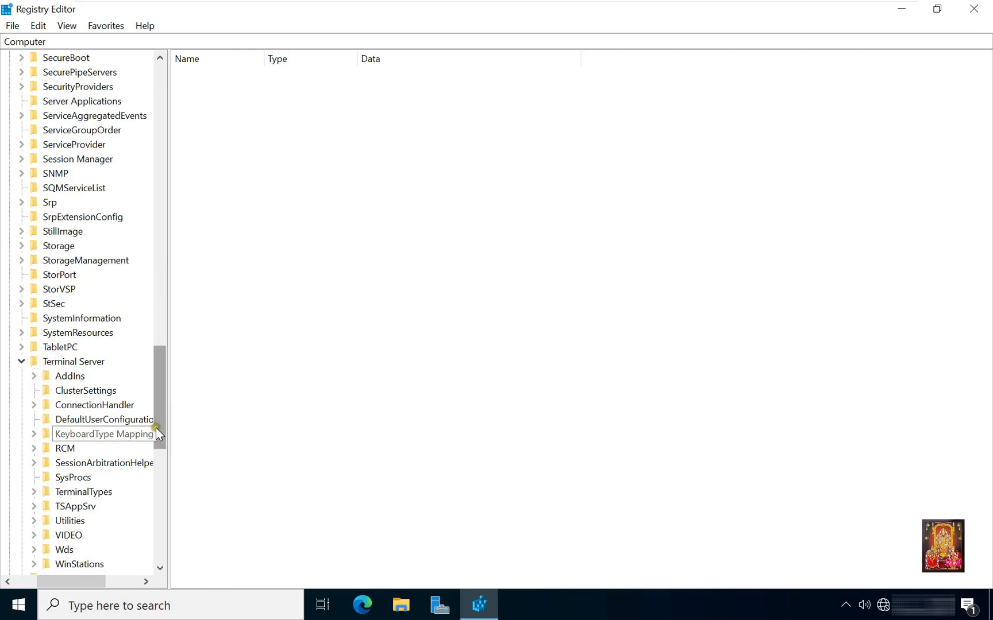
pyautogui.scroll(-3)
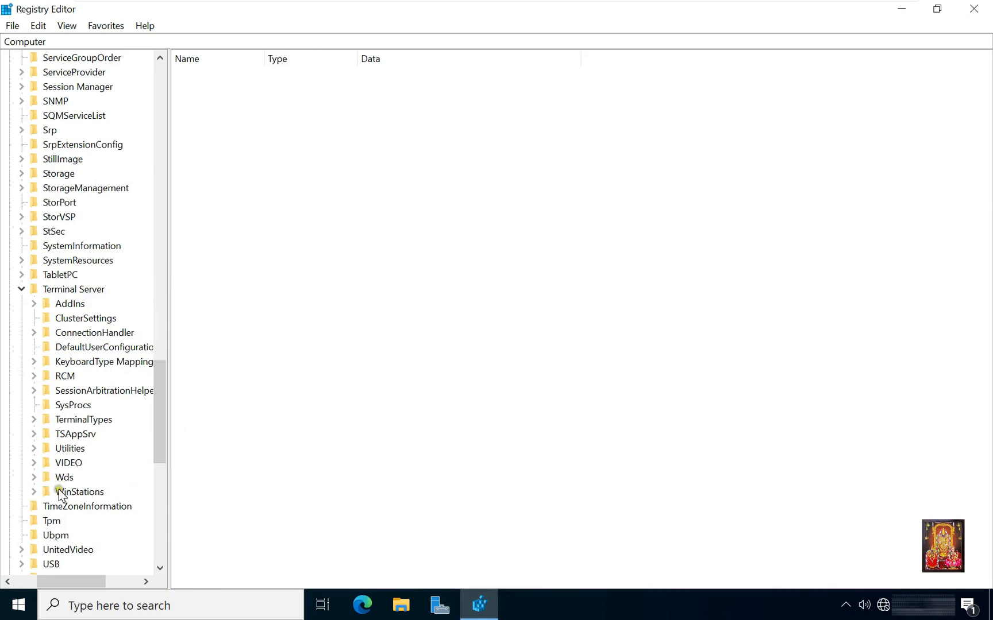
pyautogui.click(80, 492)
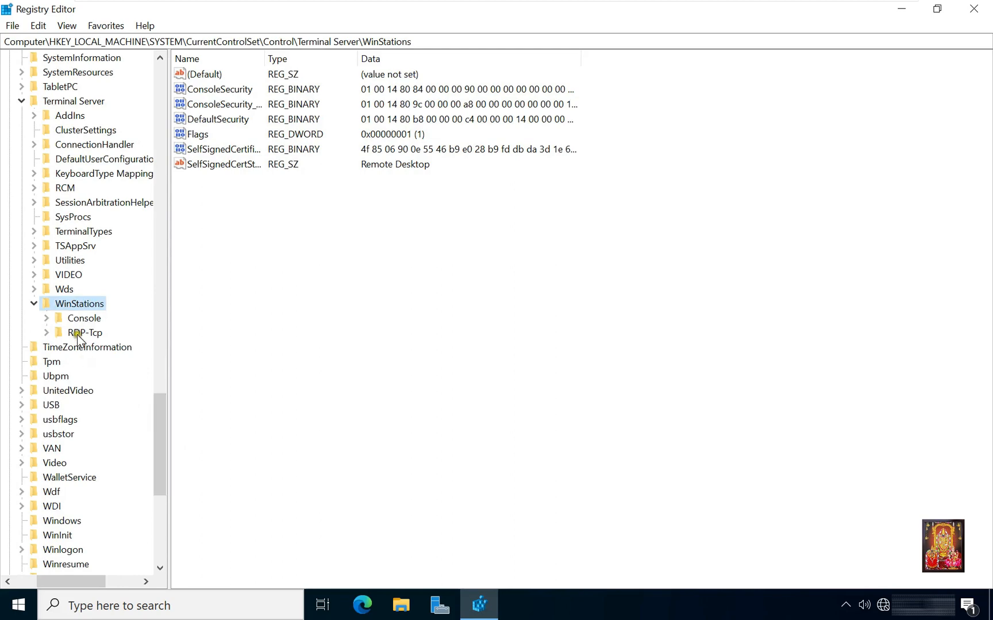
# Select the RDP-Tcp key and begin editing its PortNumber value (currently 33091)
pyautogui.click(85, 332)
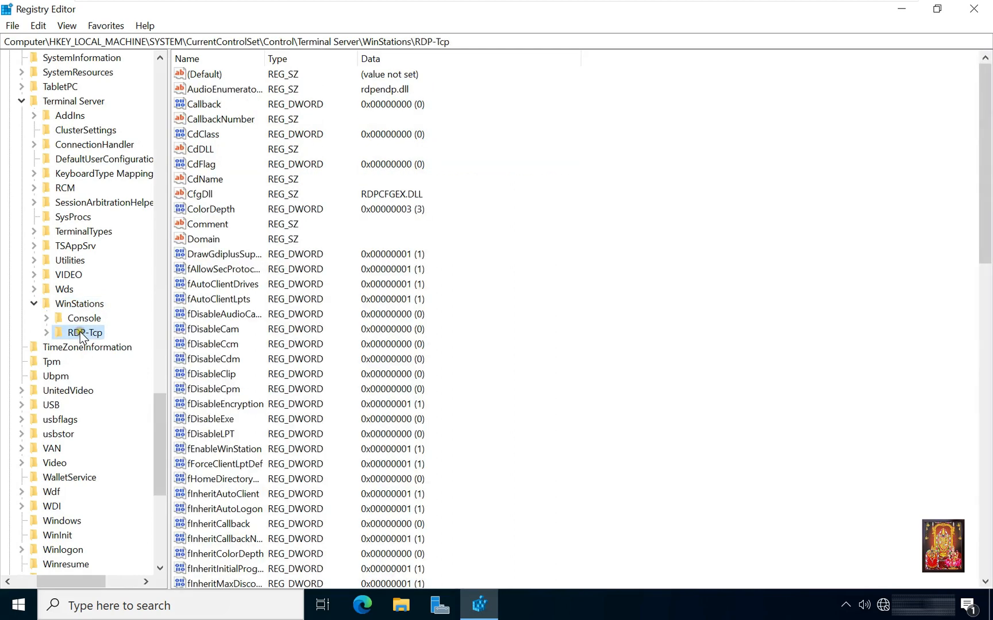
pyautogui.scroll(-3)
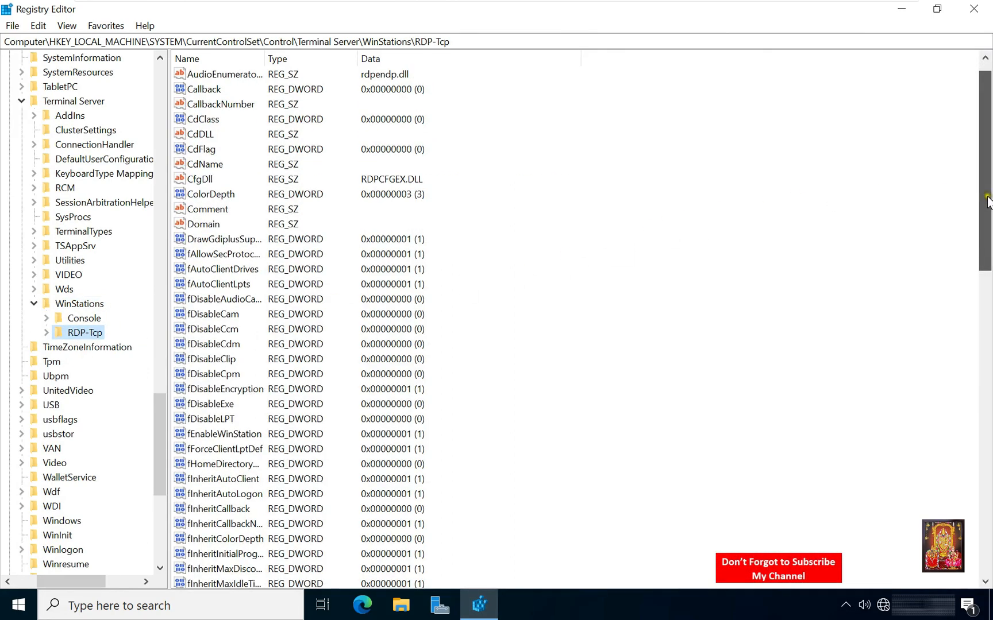
pyautogui.scroll(-3)
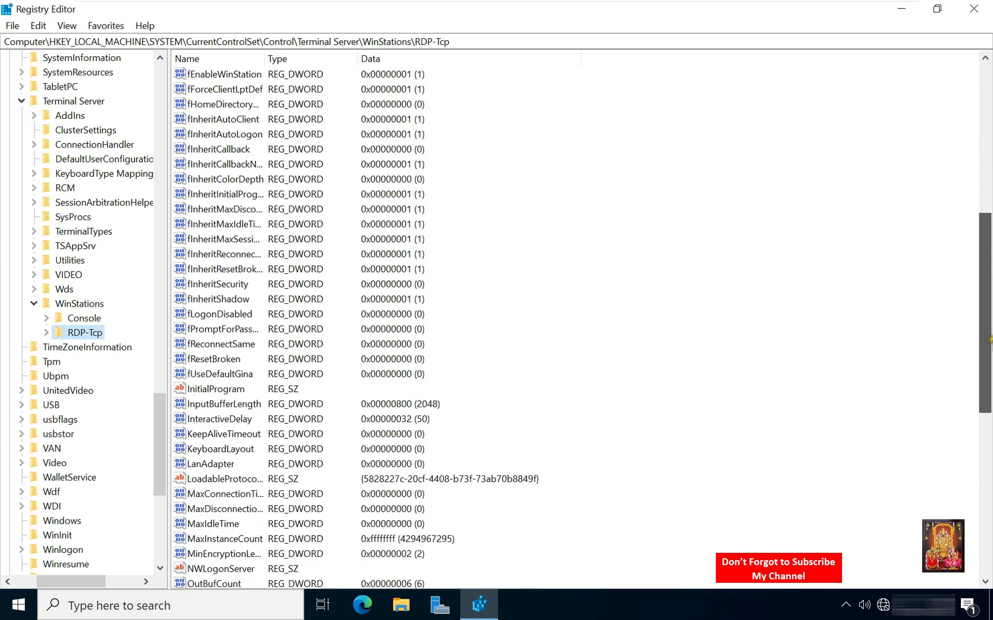
pyautogui.scroll(-3)
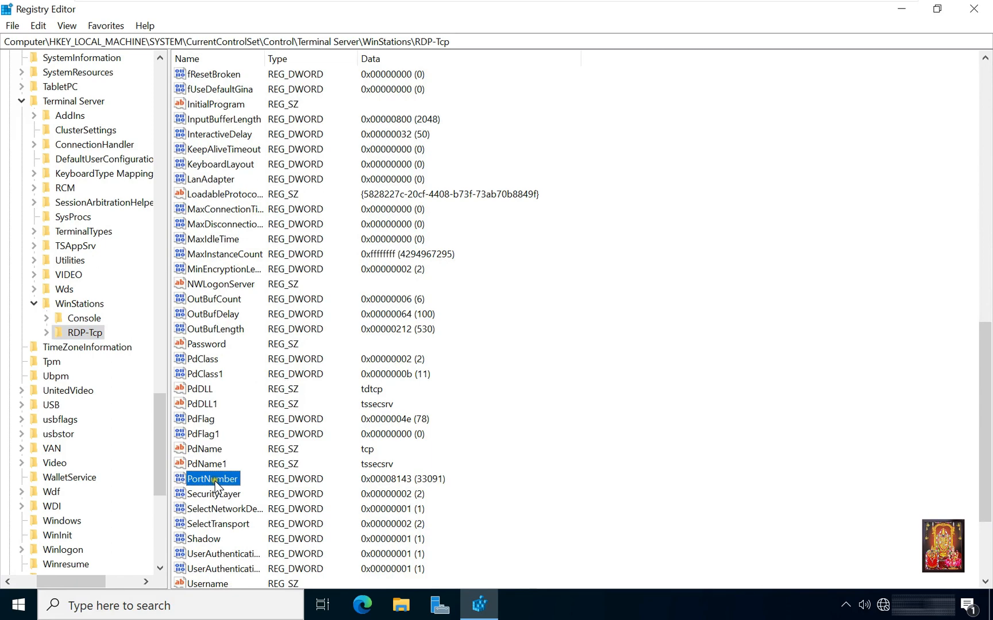
pyautogui.scroll(-3)
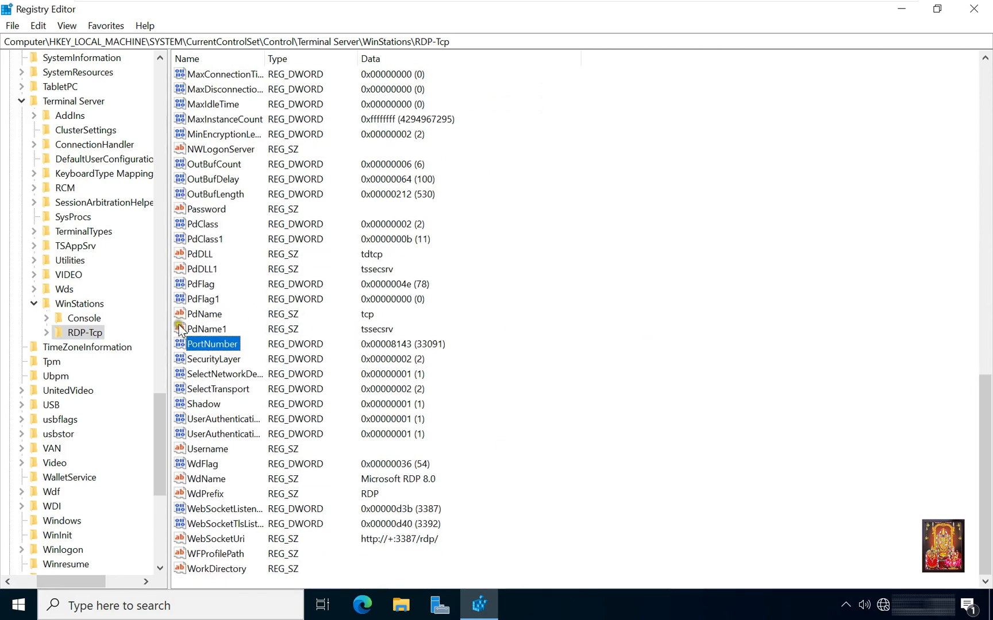
pyautogui.doubleClick(212, 343)
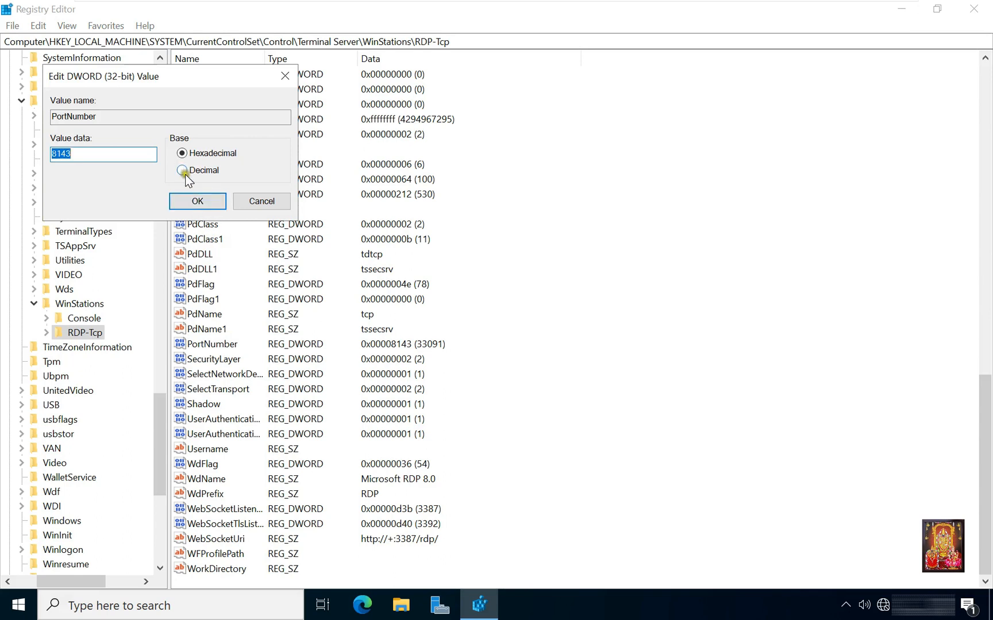
# Set PortNumber to 3389 in decimal and close Registry Editor
pyautogui.click(184, 170)
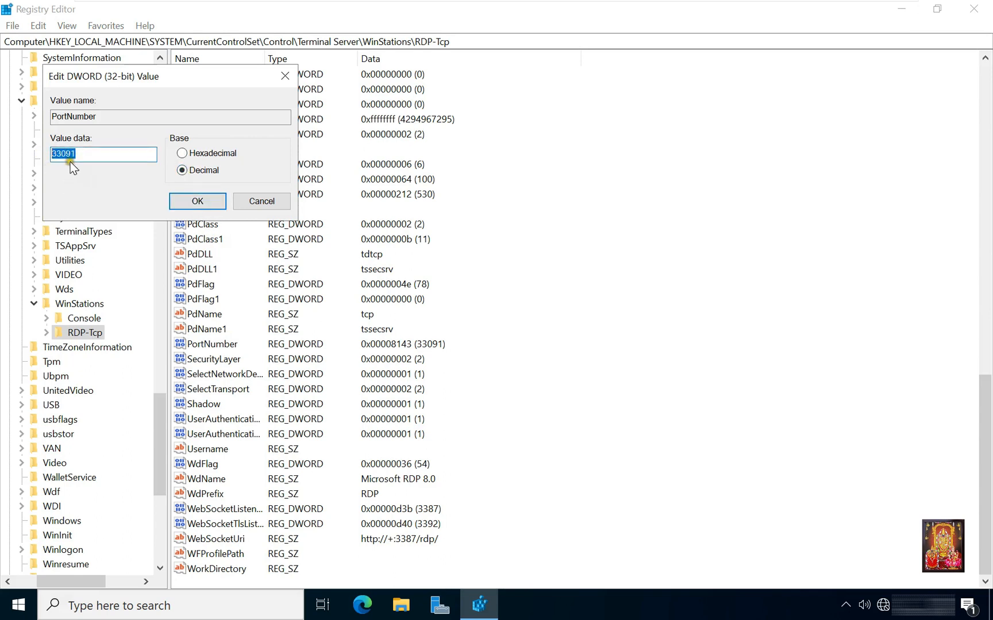
pyautogui.write('33')
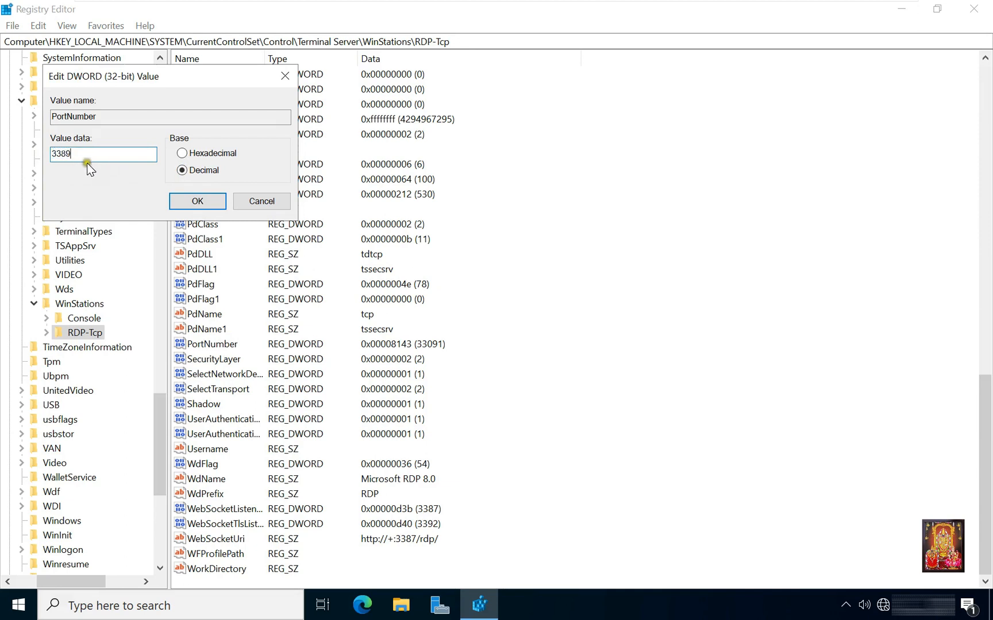
pyautogui.click(196, 201)
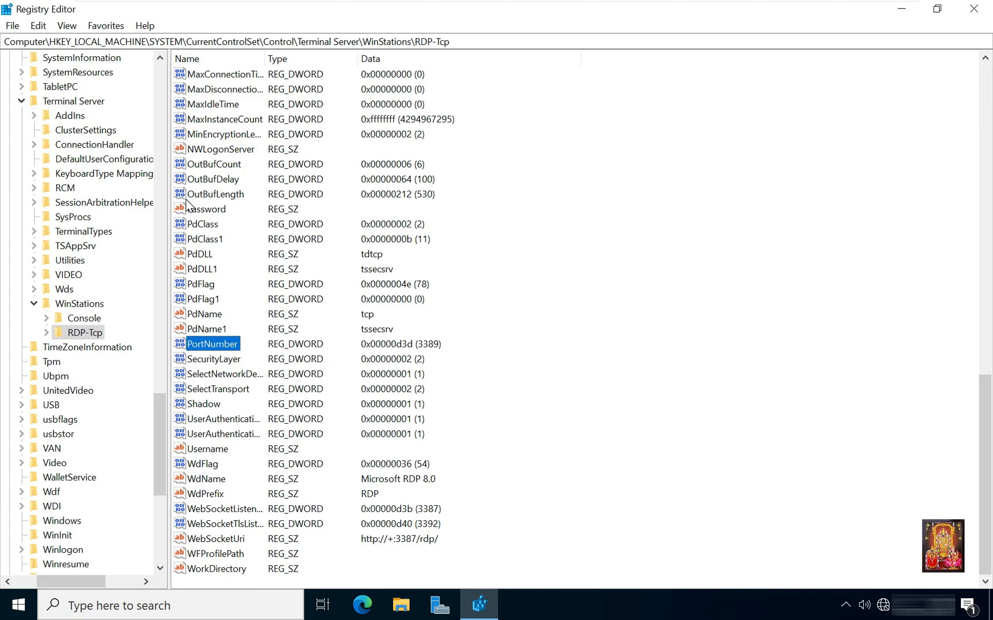
pyautogui.moveTo(431, 352)
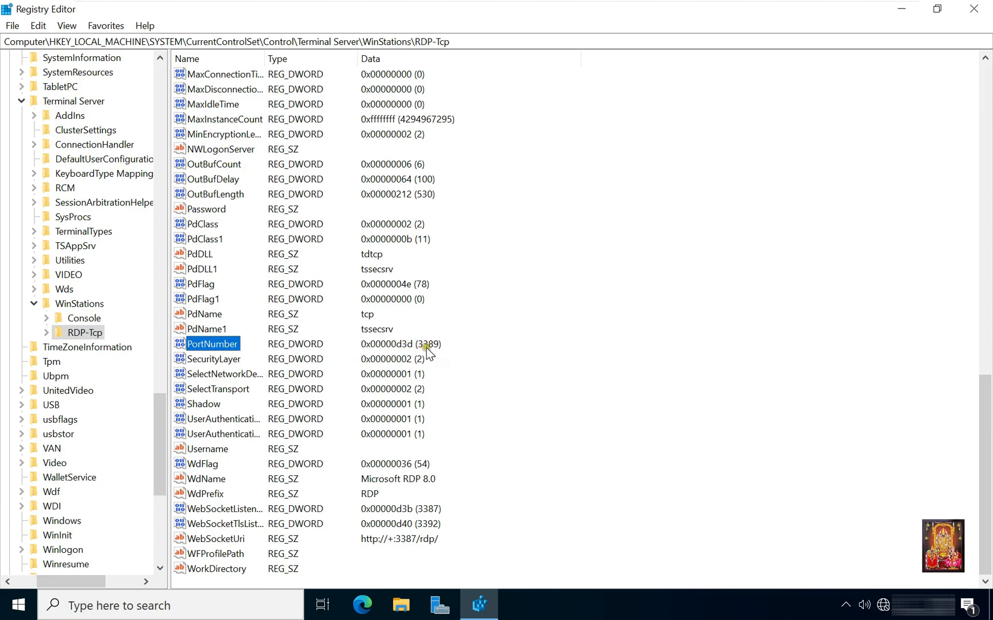
pyautogui.moveTo(973, 9)
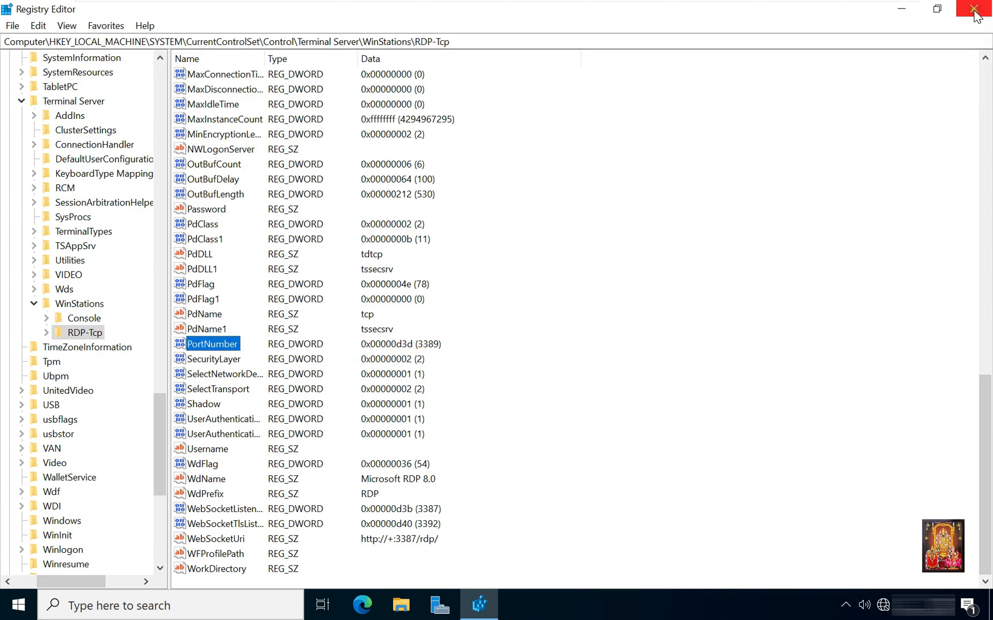
pyautogui.click(974, 10)
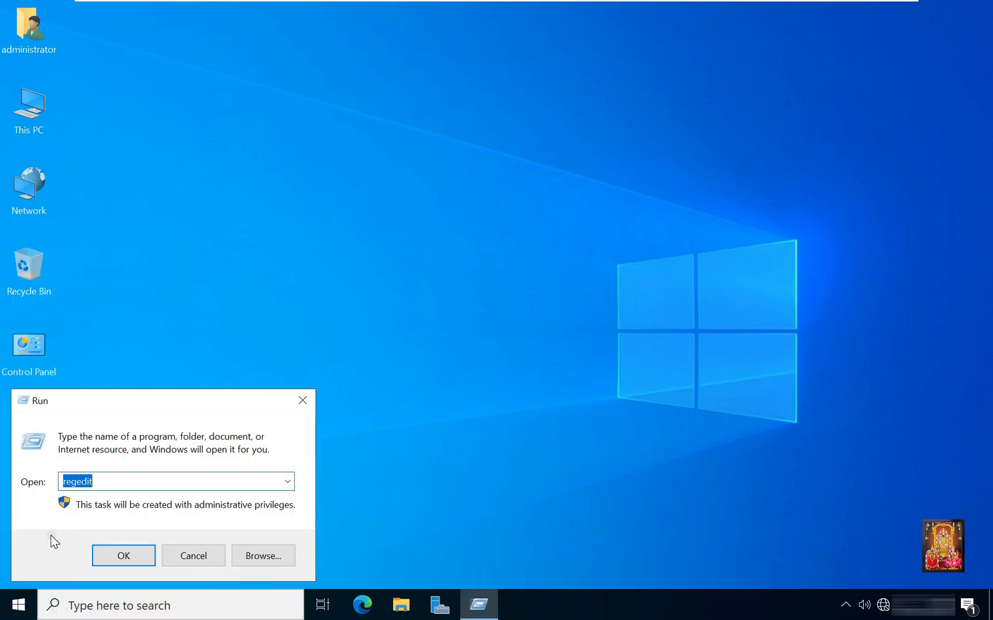
# Run gpupdate from the Run dialog and let the computer policy update complete
pyautogui.write('gpup')
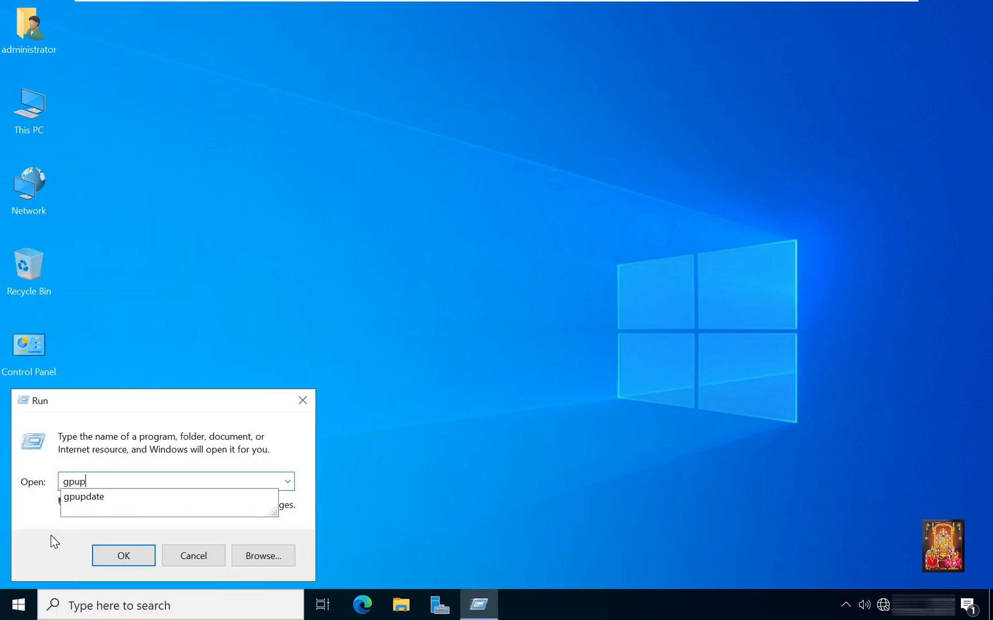
pyautogui.click(123, 555)
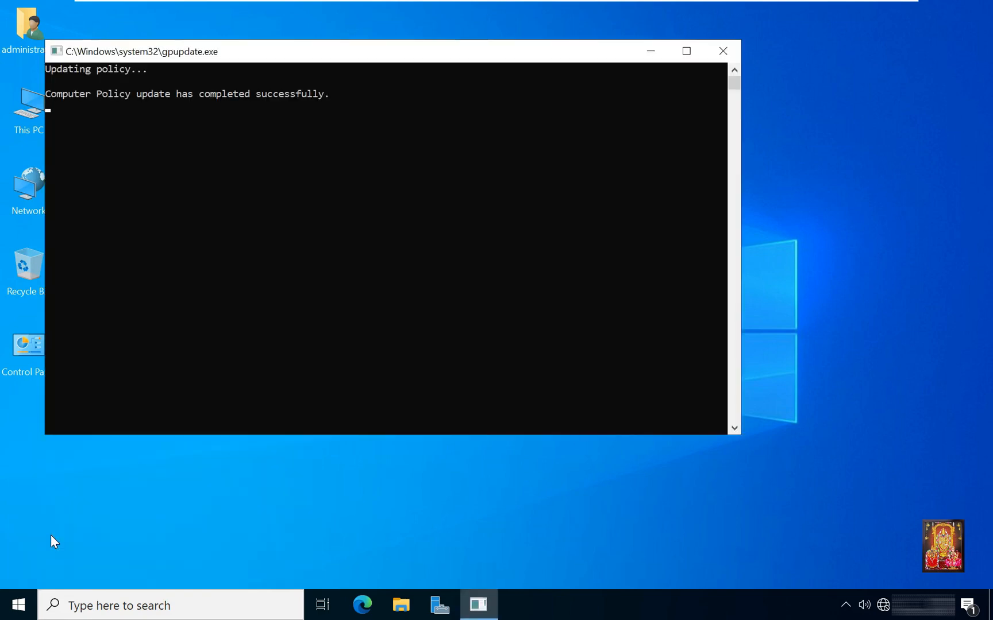
pyautogui.click(722, 50)
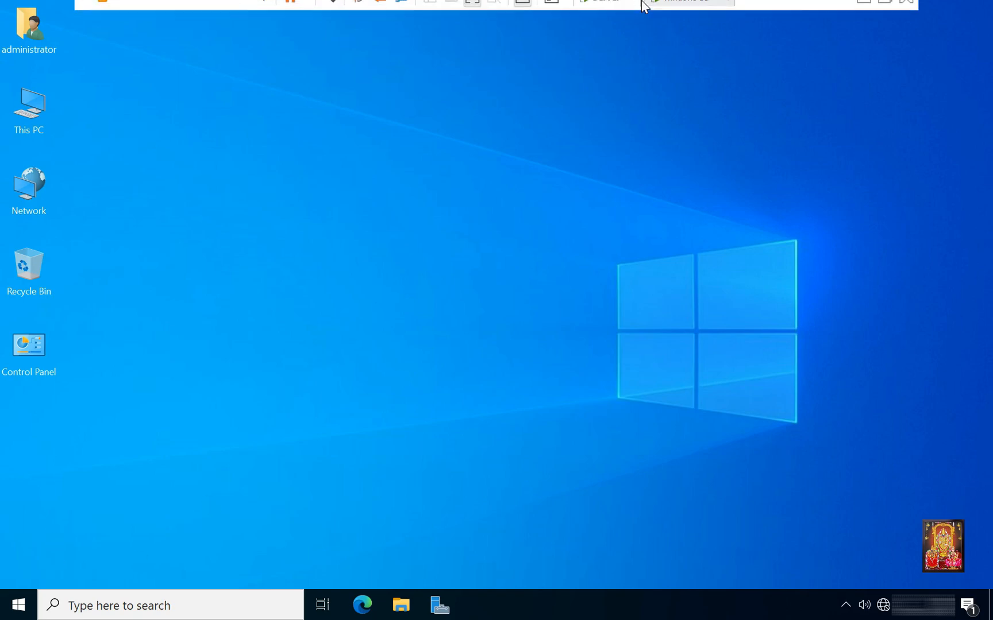
# From the Windows 11 client, try mstsc to 172.16.0.1 and dismiss the can't-connect error
pyautogui.click(689, 12)
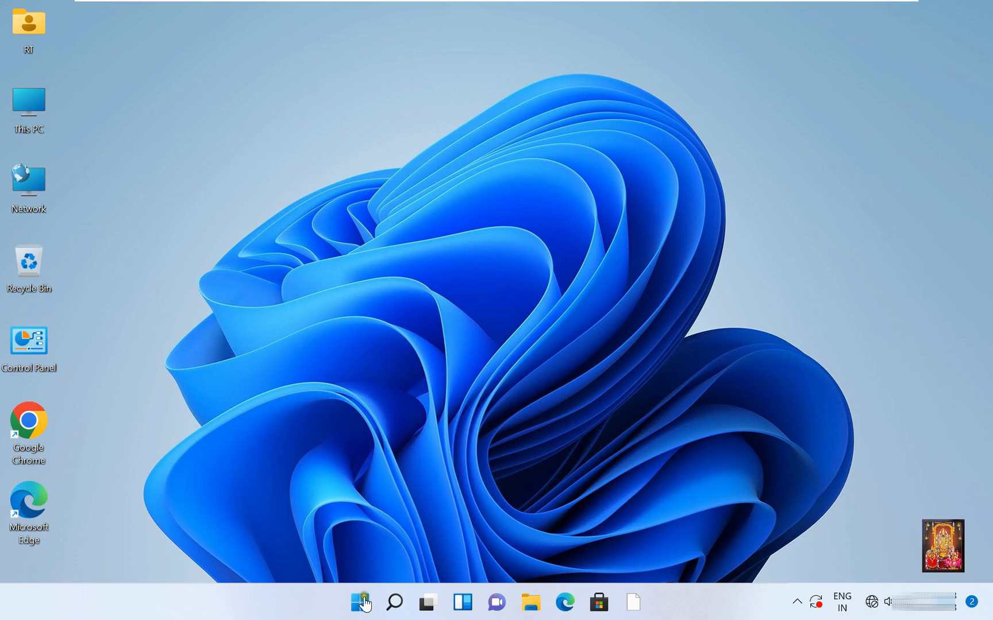
pyautogui.moveTo(359, 601)
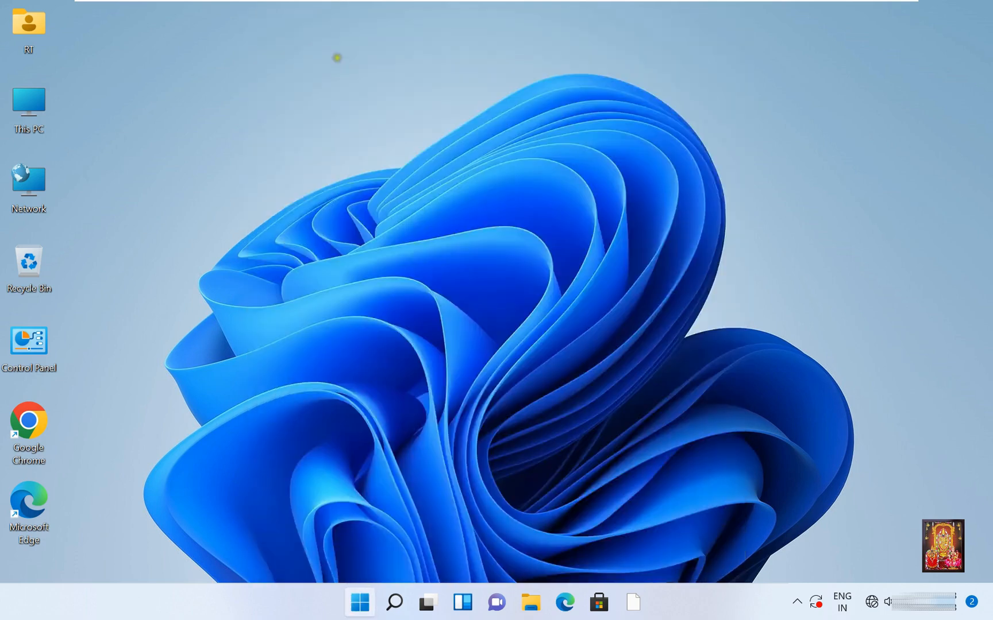
pyautogui.click(393, 602)
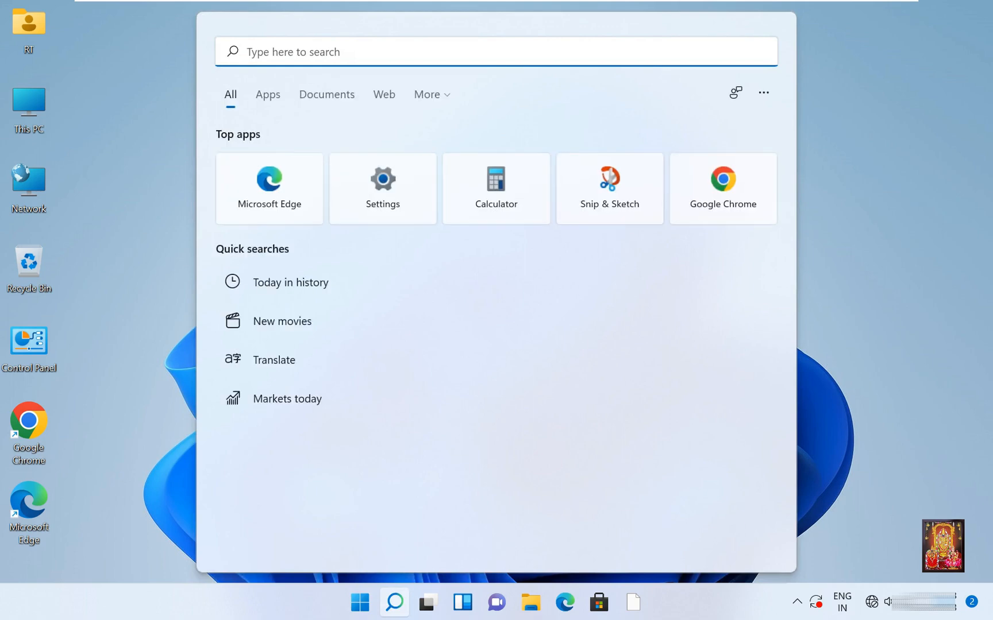
pyautogui.write('mstsc')
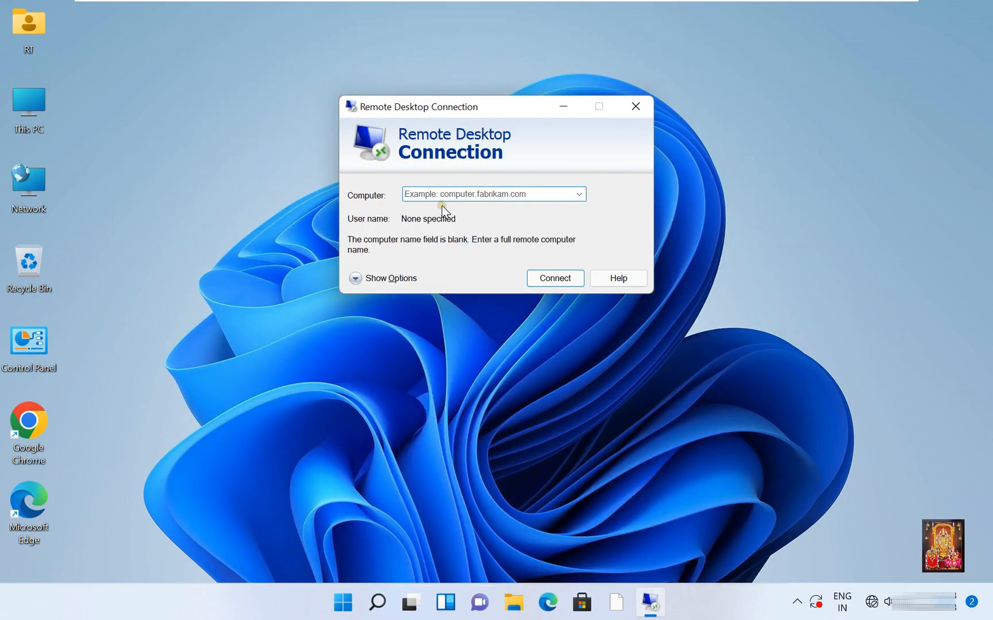
pyautogui.write('1')
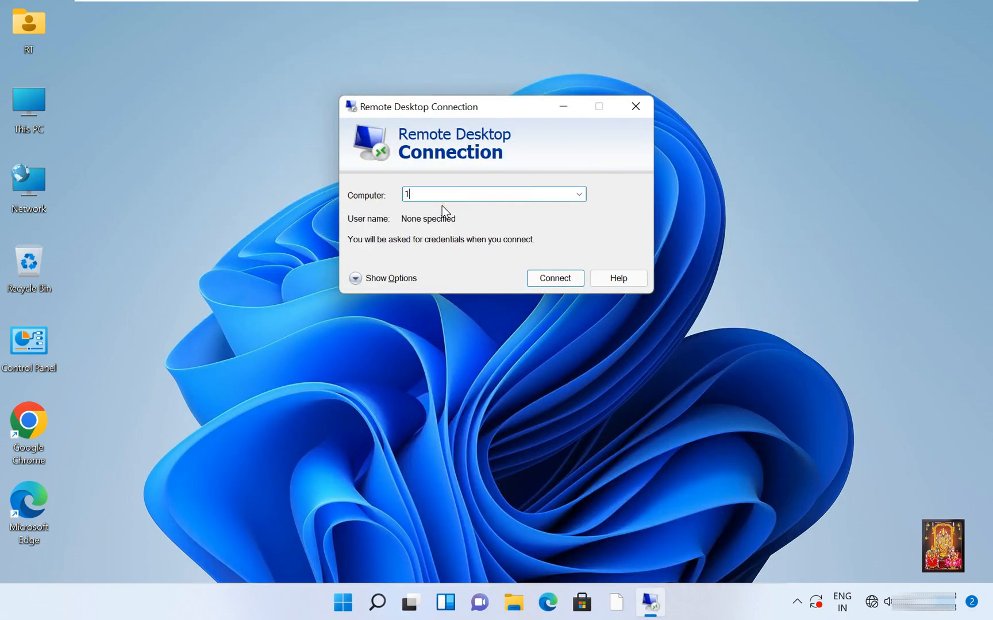
pyautogui.write('72.16.0.')
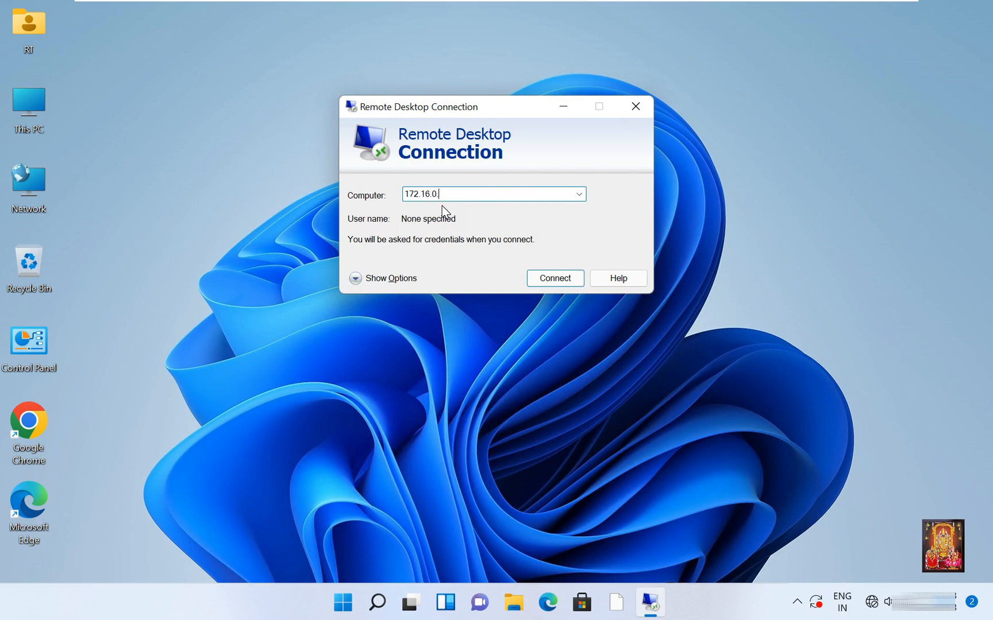
pyautogui.click(554, 278)
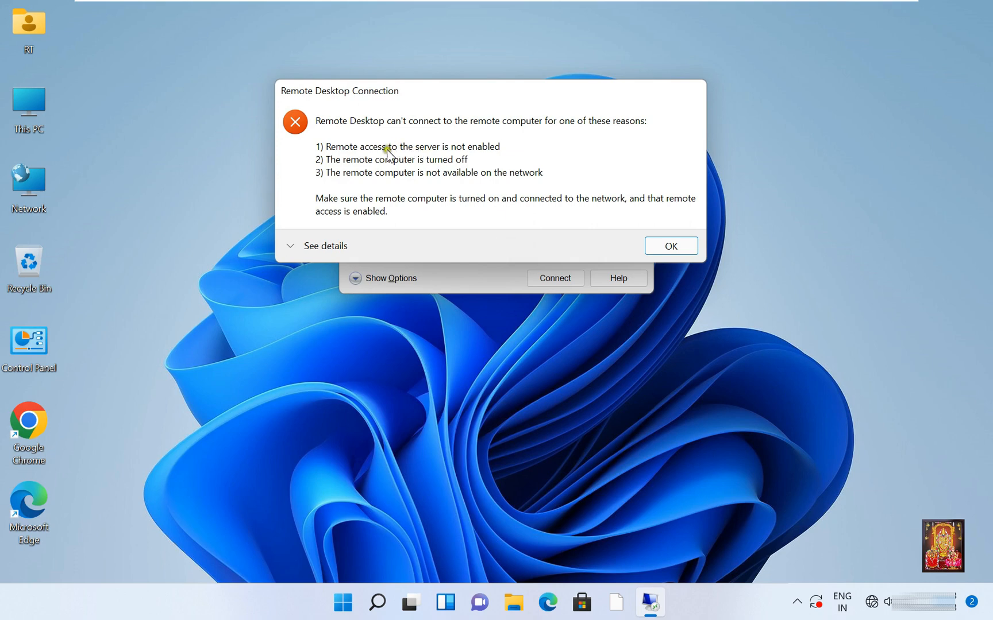
pyautogui.click(669, 246)
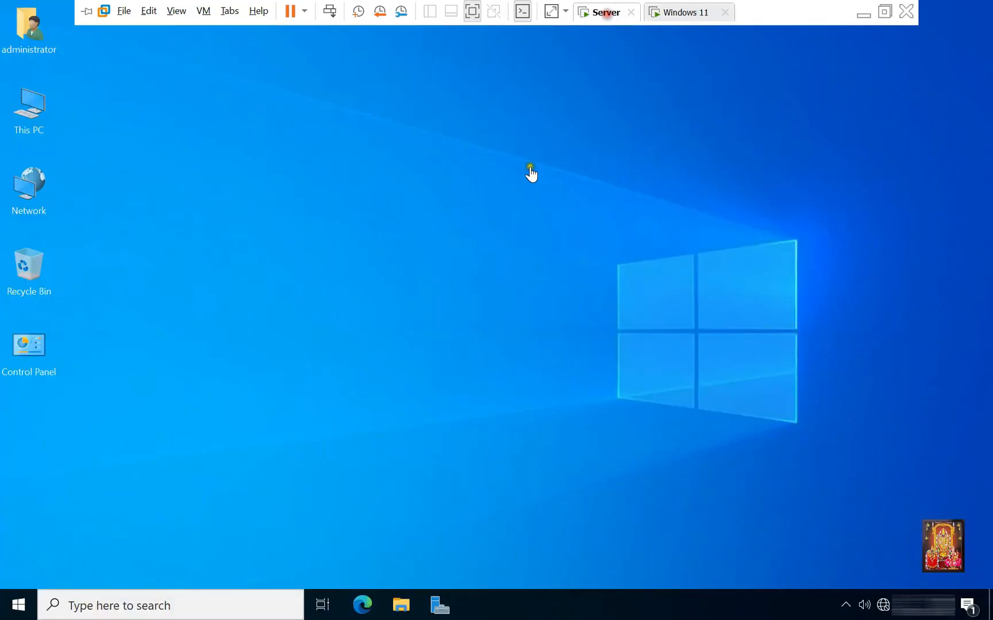
# Restart the server and sign back in as administrator
pyautogui.rightClick(17, 606)
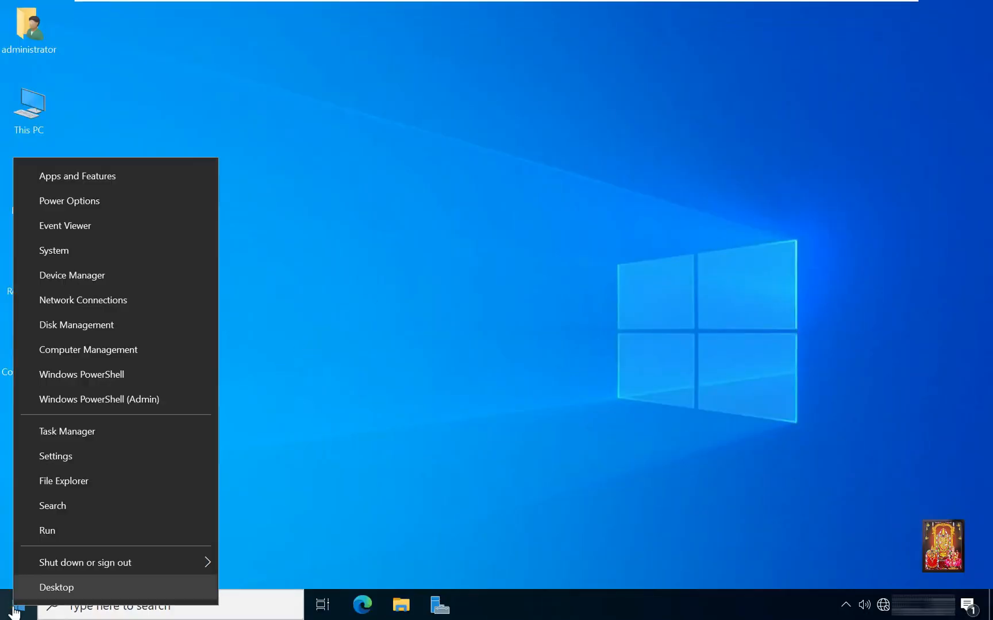
pyautogui.click(85, 562)
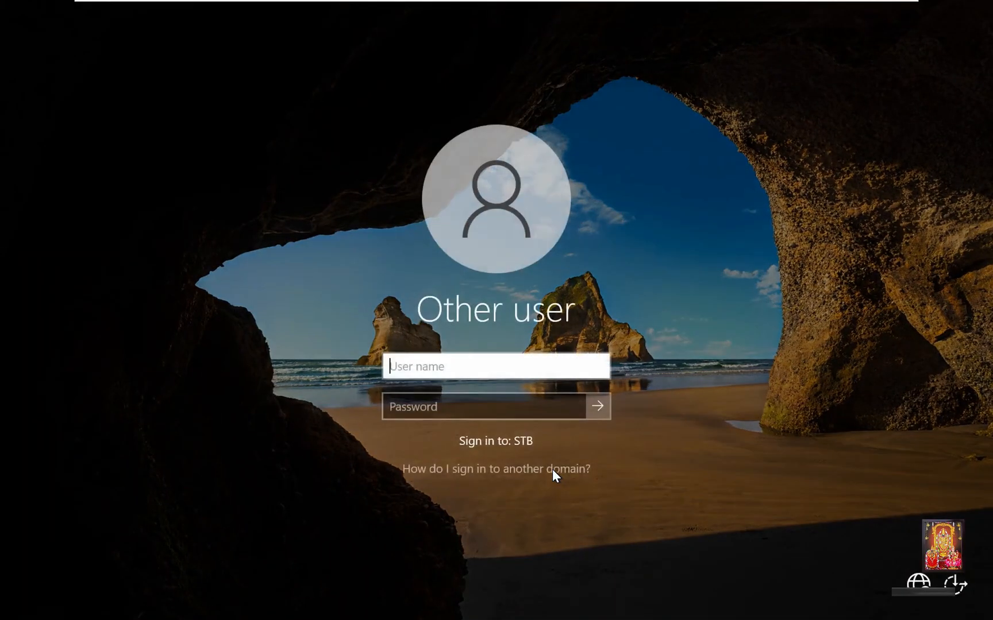
pyautogui.write('administra')
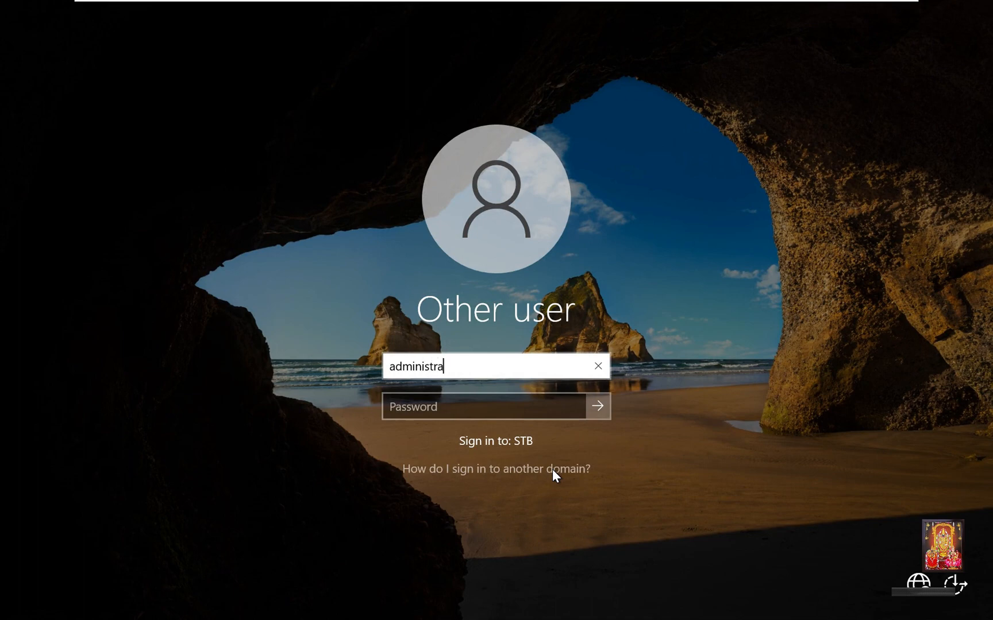
pyautogui.write('•••')
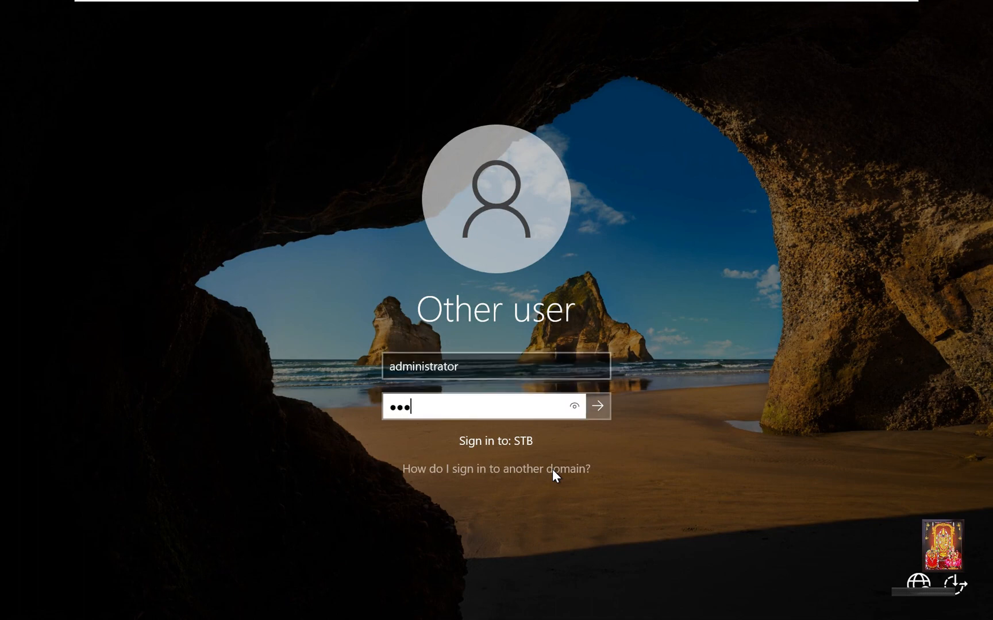
pyautogui.click(596, 405)
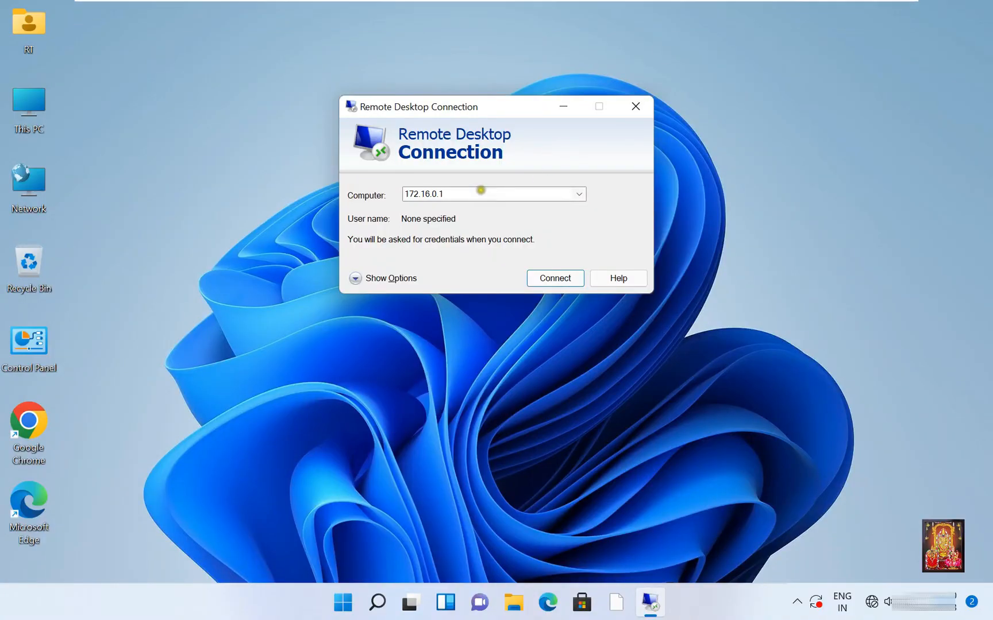
# Connect to 172.16.0.1 as user rohit, accepting the certificate warning
pyautogui.click(554, 278)
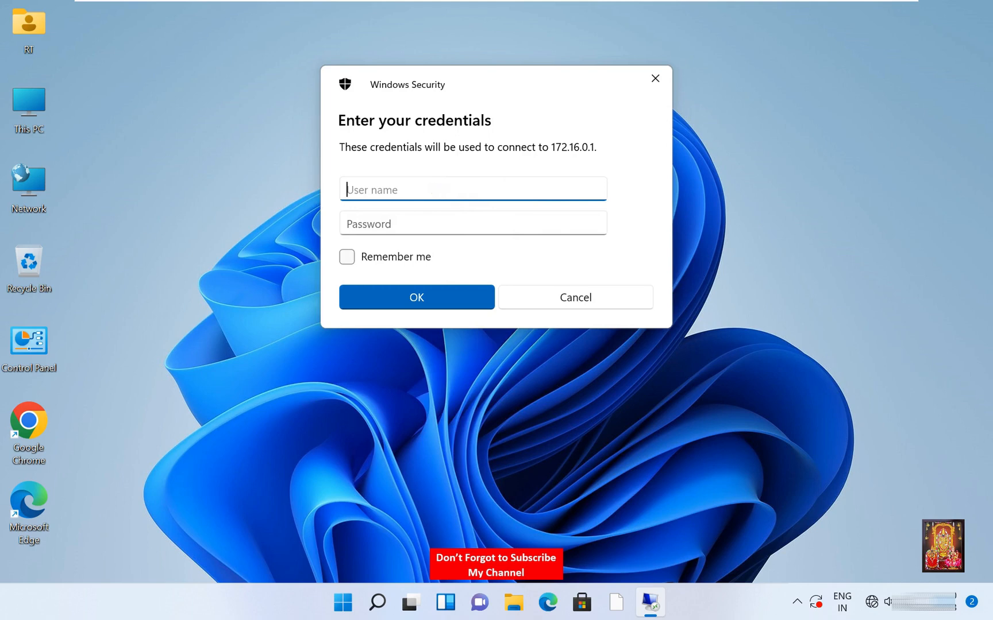
pyautogui.write('rohit')
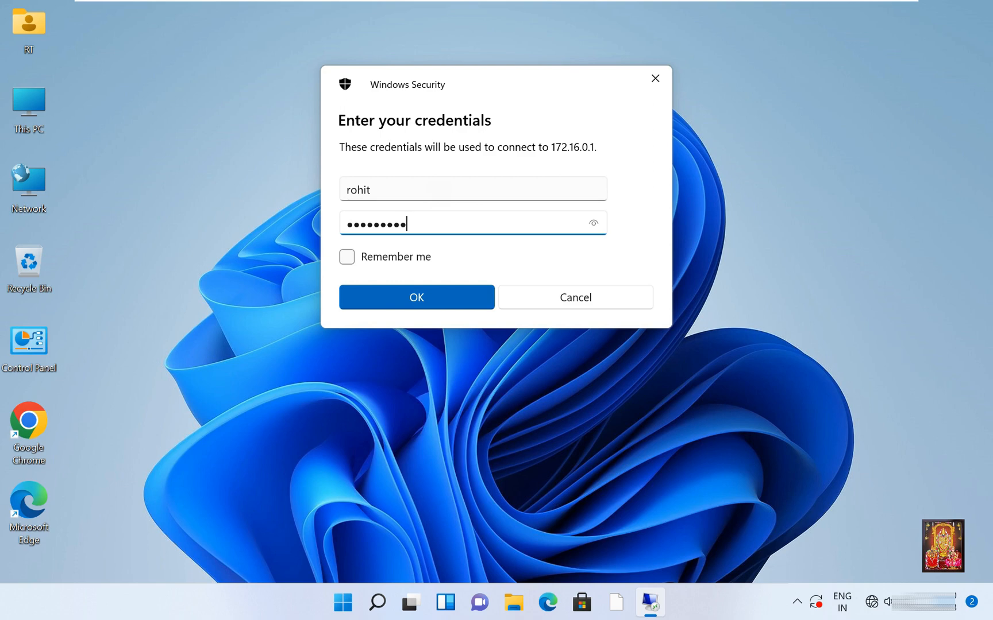
pyautogui.click(416, 296)
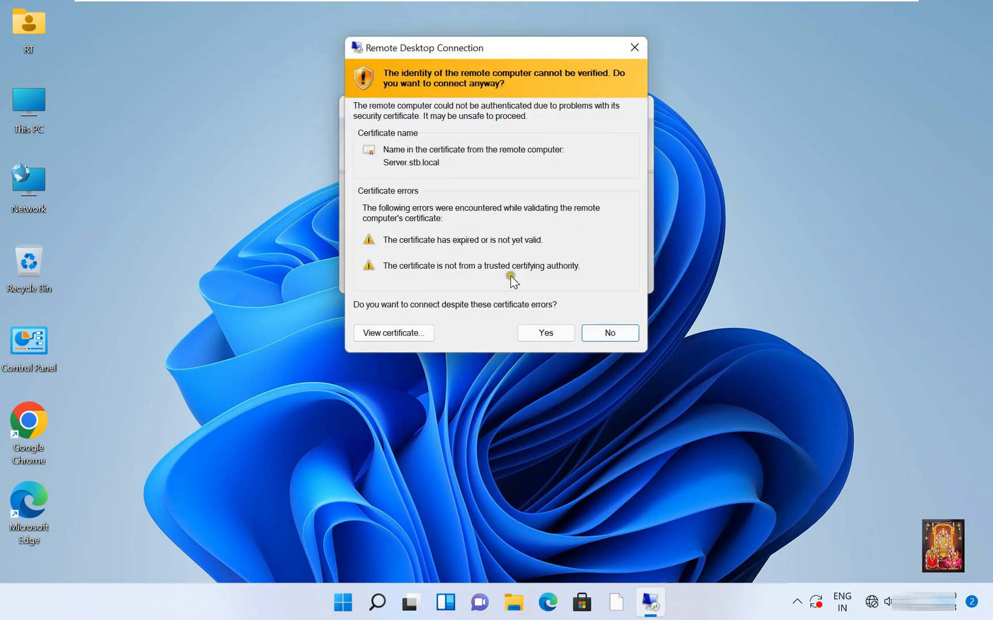
pyautogui.click(545, 334)
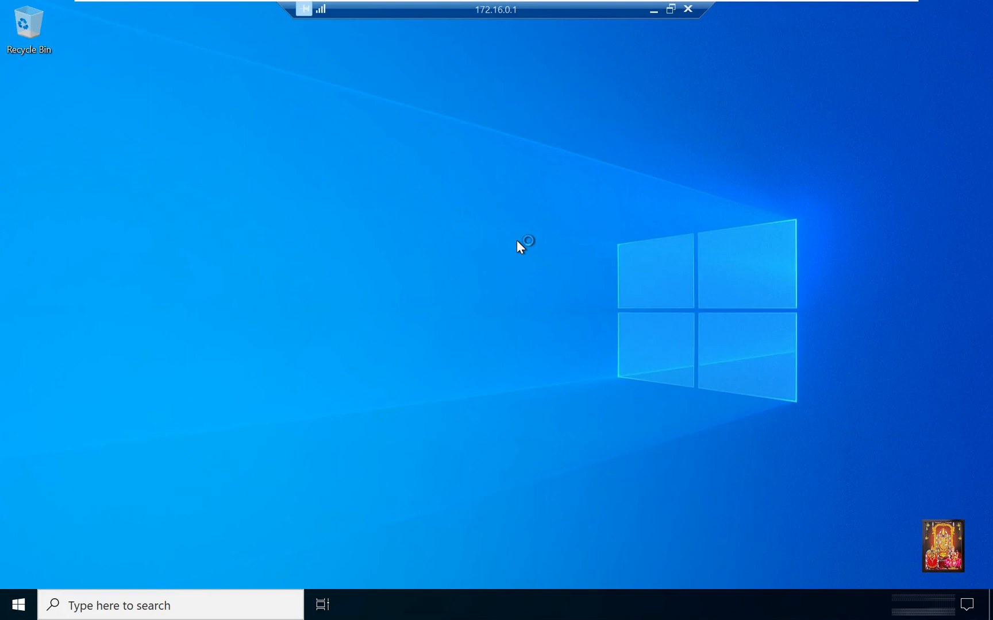
pyautogui.moveTo(518, 250)
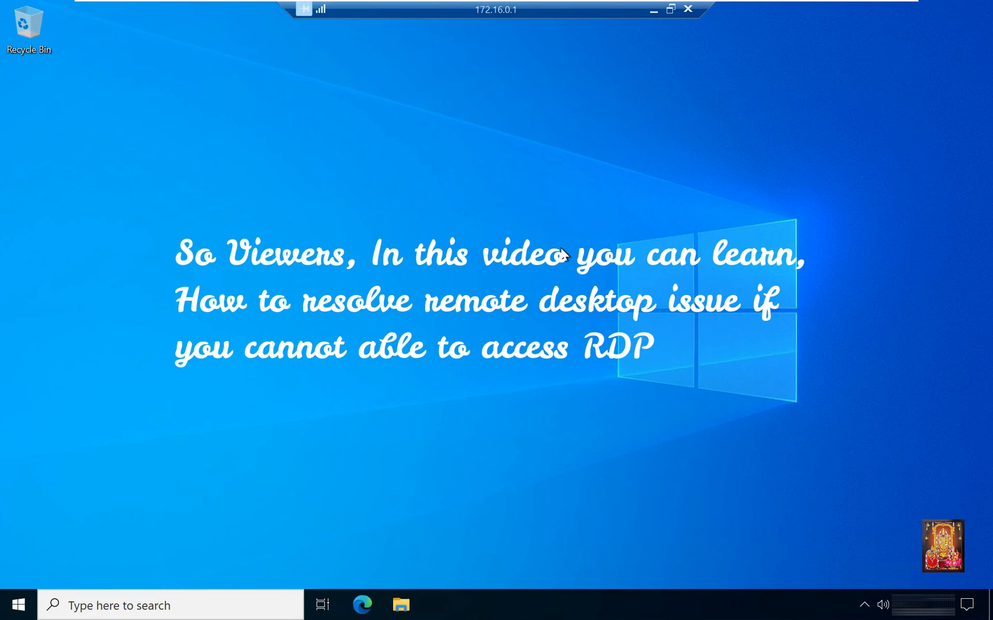
pyautogui.moveTo(588, 244)
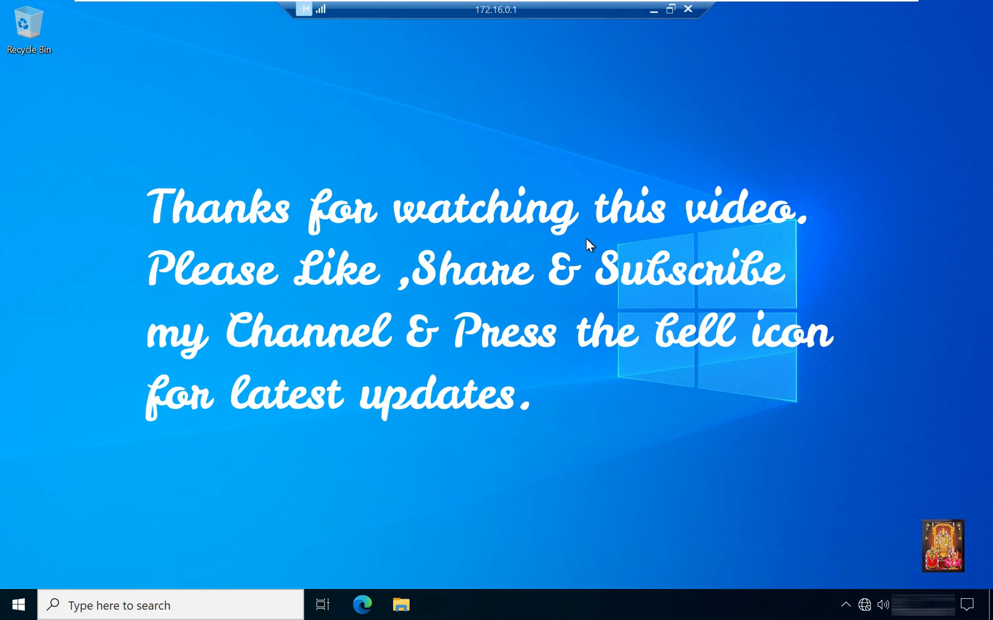
pyautogui.moveTo(687, 9)
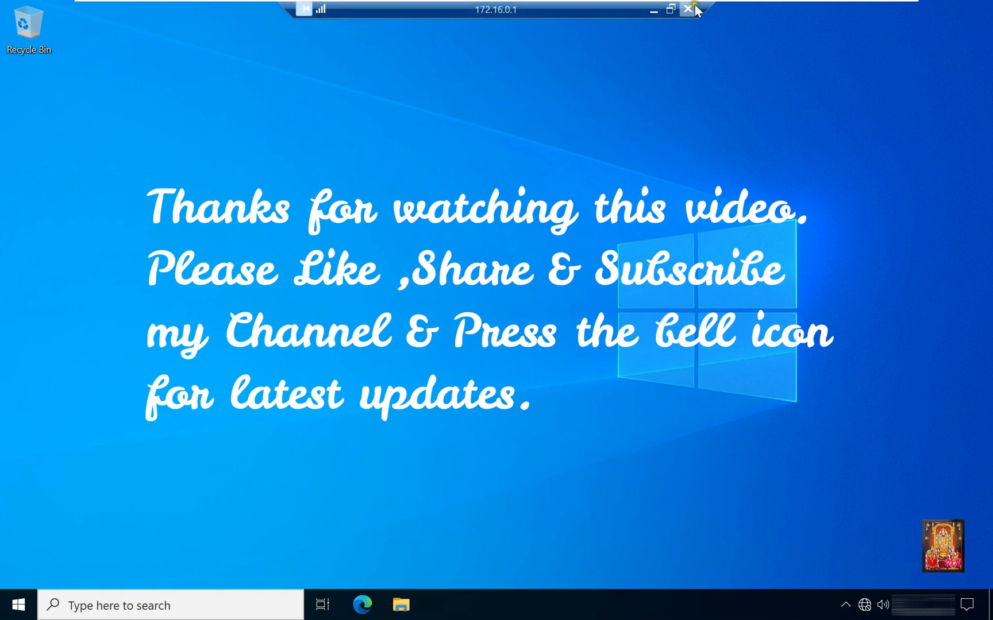